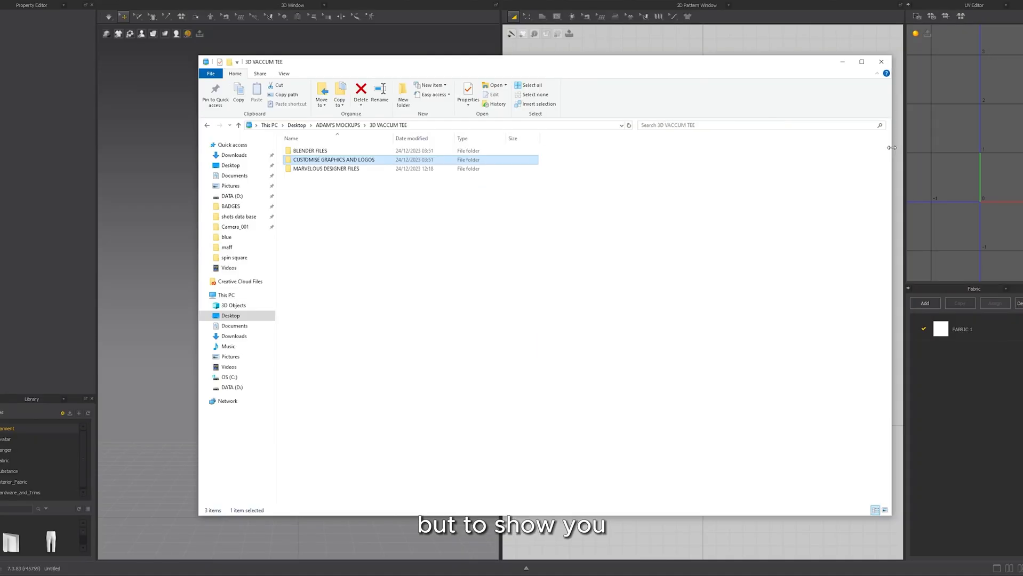
Open the MARVELOUS DESIGNER FILES folder inside the 3D VACCUM TEE project folder.
double_click(325, 168)
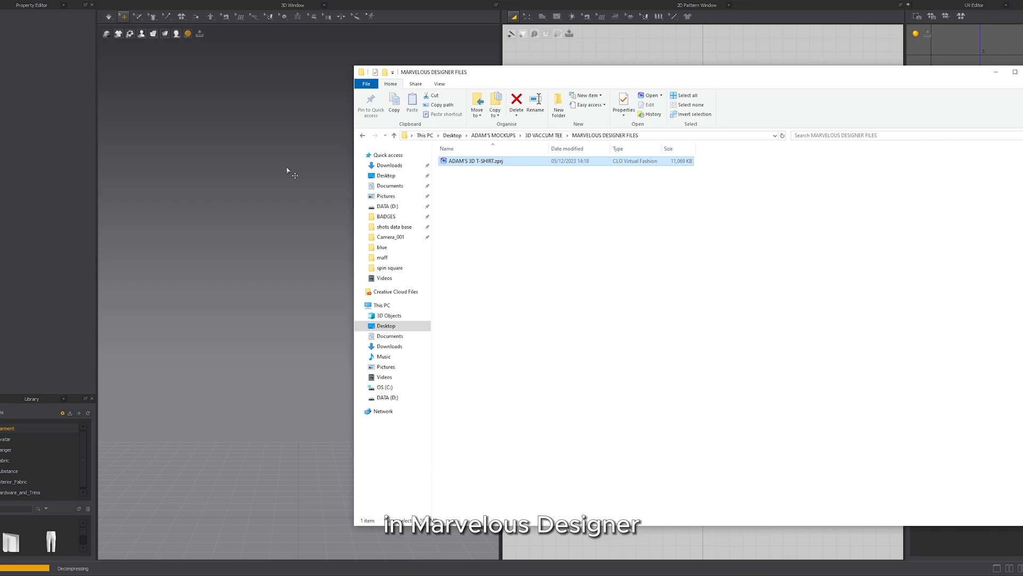
Open ADAM'S 3D T-SHIRT project, then drag the shirt down and rotate it onto its side.
double_click(474, 161)
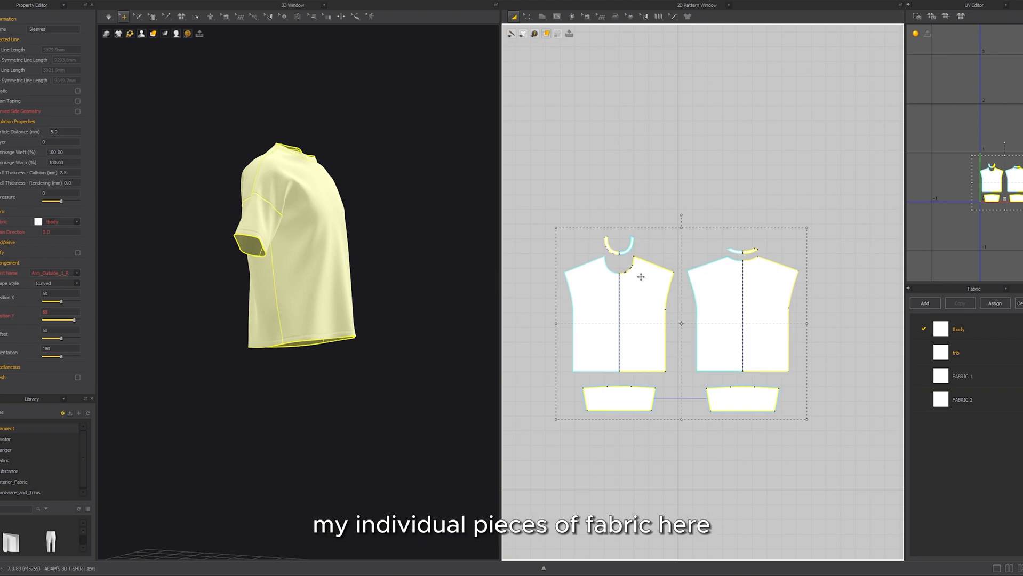
left_click_drag(297, 241, 340, 381)
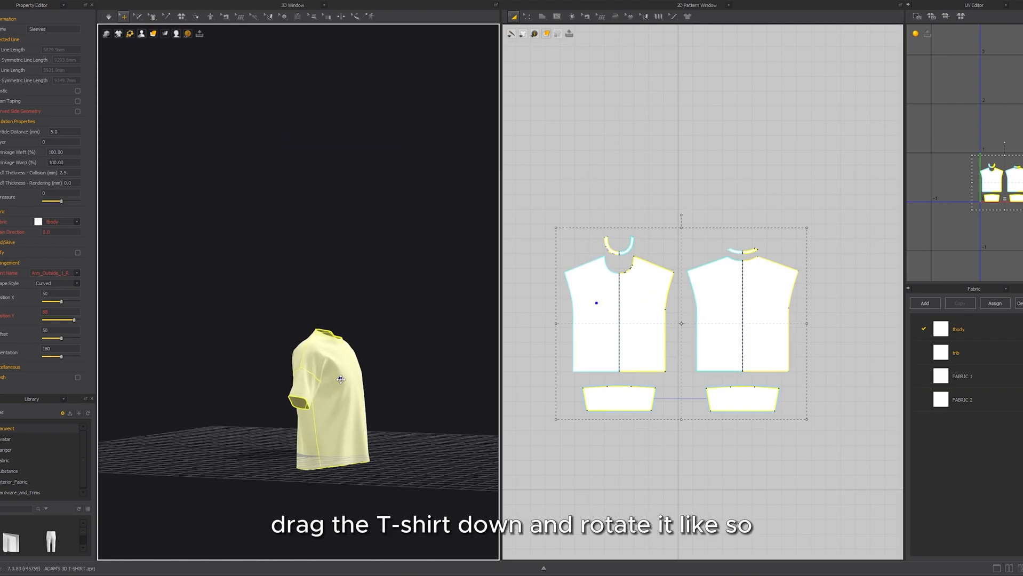
left_click_drag(339, 382, 337, 392)
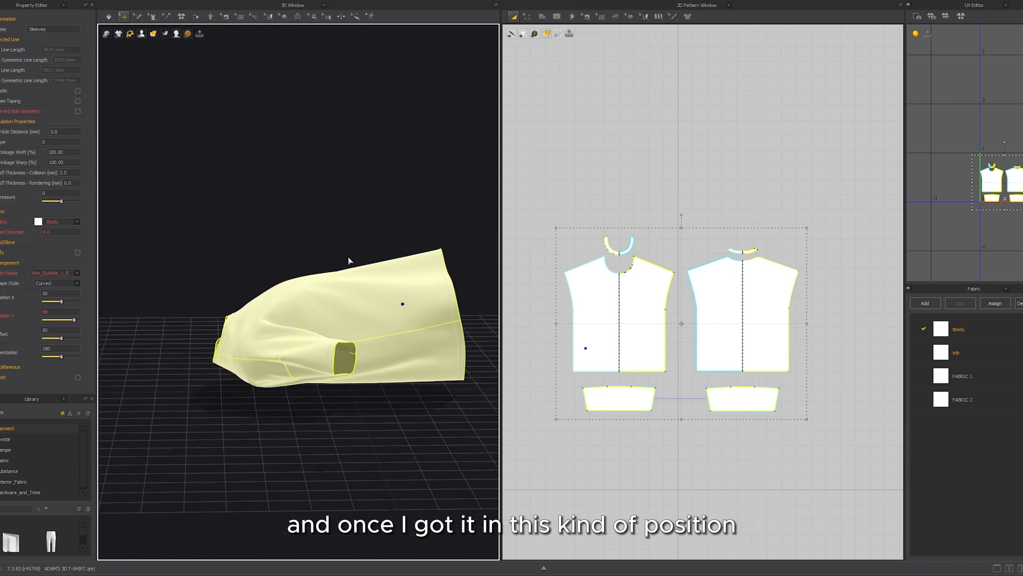
Run the Fast (GPU) simulation so the shirt falls flat onto the ground.
left_click(154, 30)
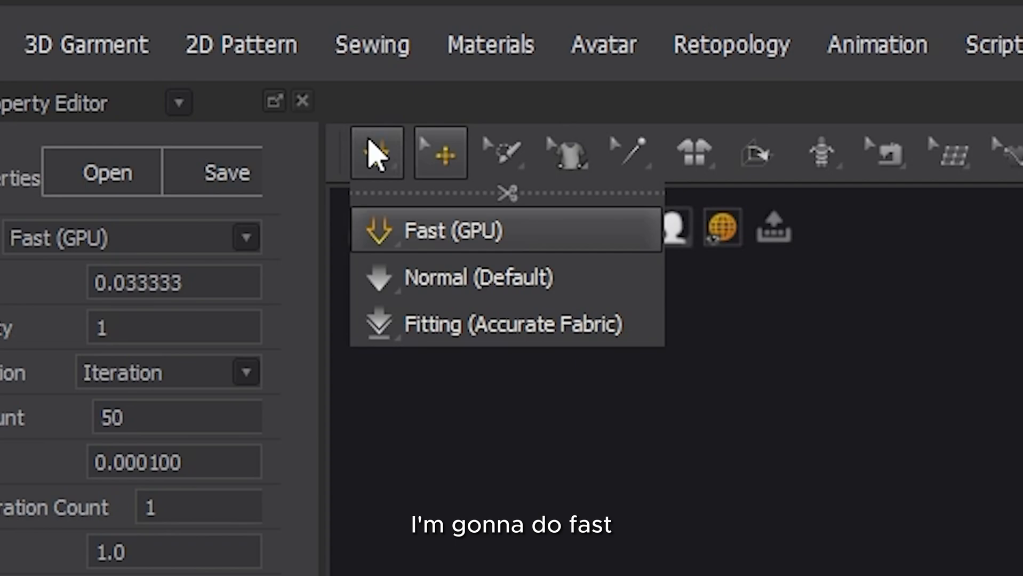
left_click(450, 229)
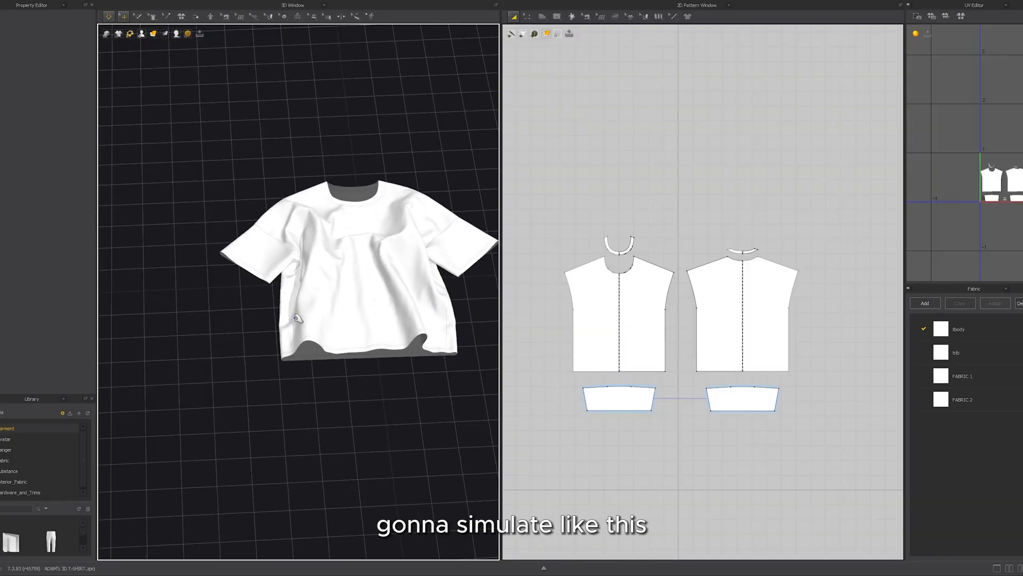
left_click(740, 313)
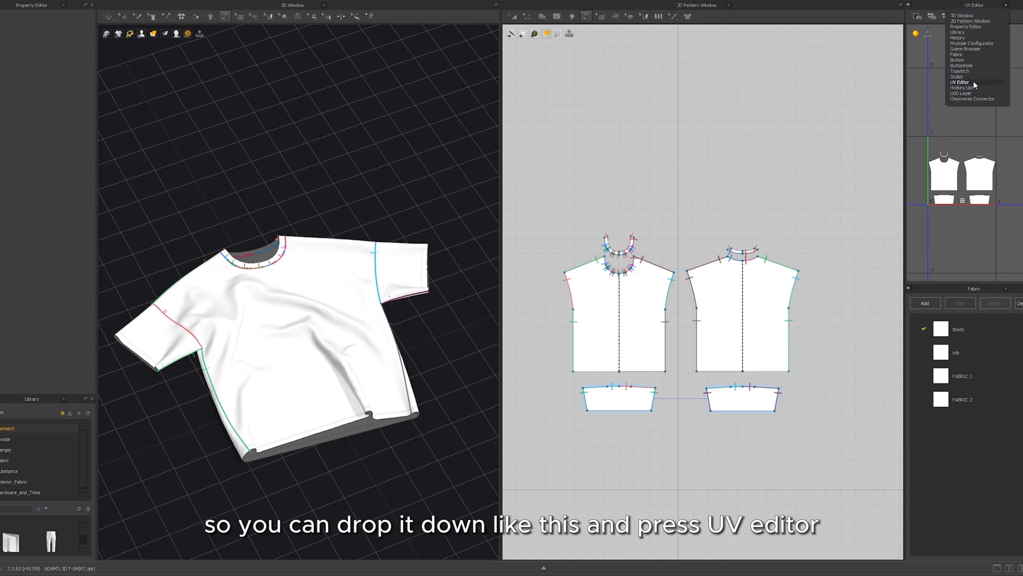
Switch the panel to the UV Editor showing all the shirt's pattern pieces.
left_click(960, 83)
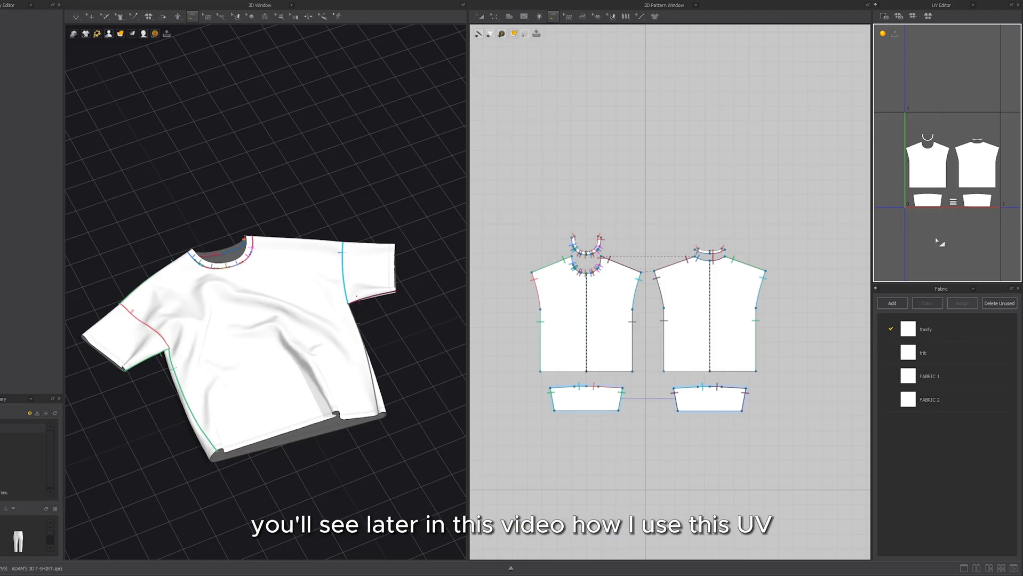
mouse_move(1003, 227)
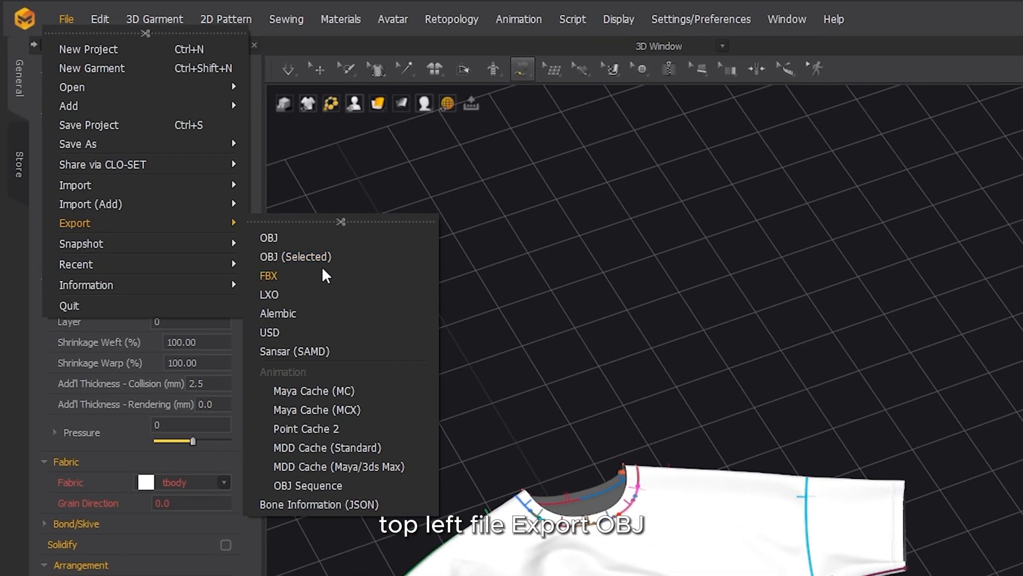
Export the garment as an OBJ at millimetre scale, 1.00%, and confirm.
left_click(268, 238)
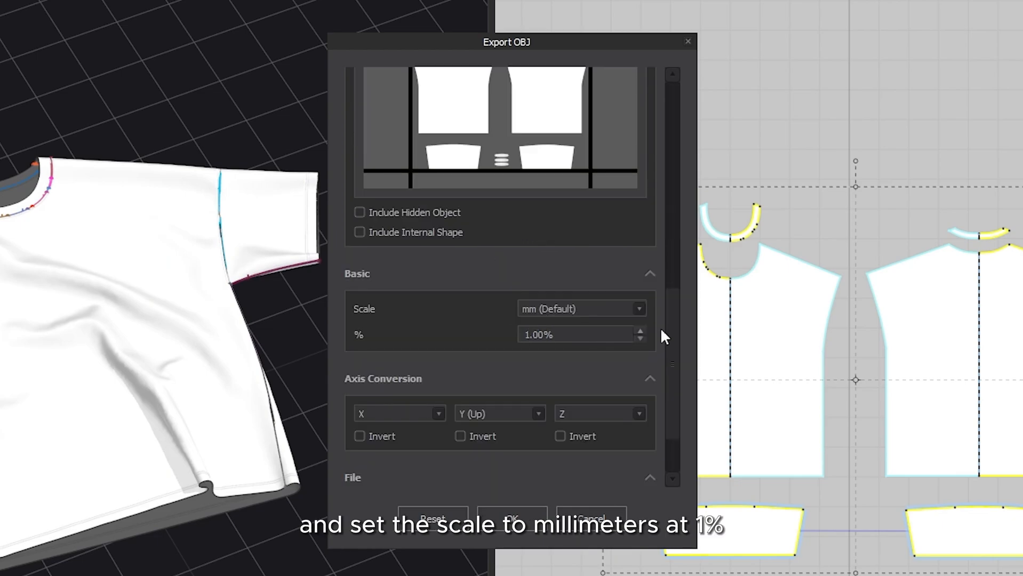
scroll("down", 3)
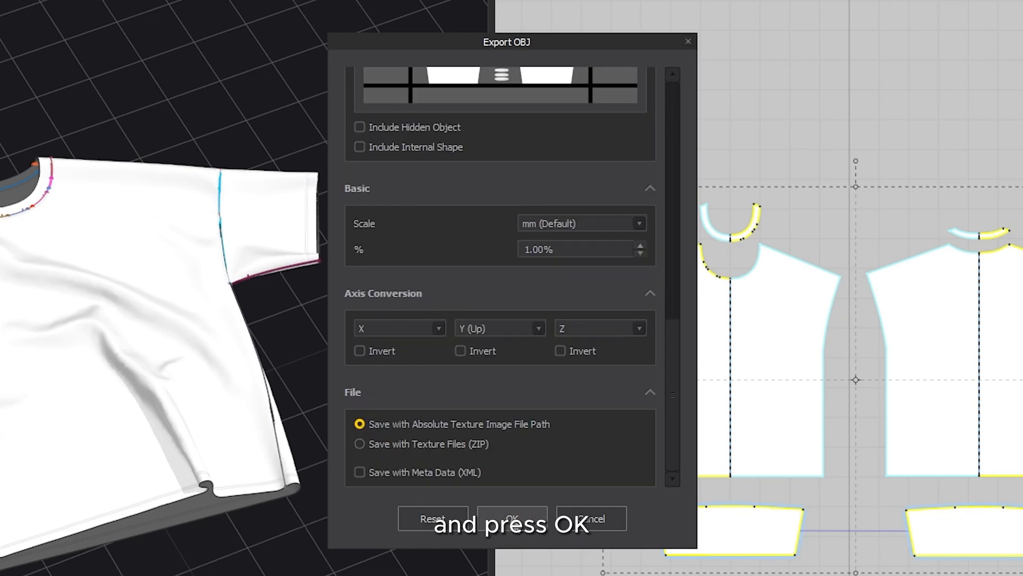
left_click(512, 519)
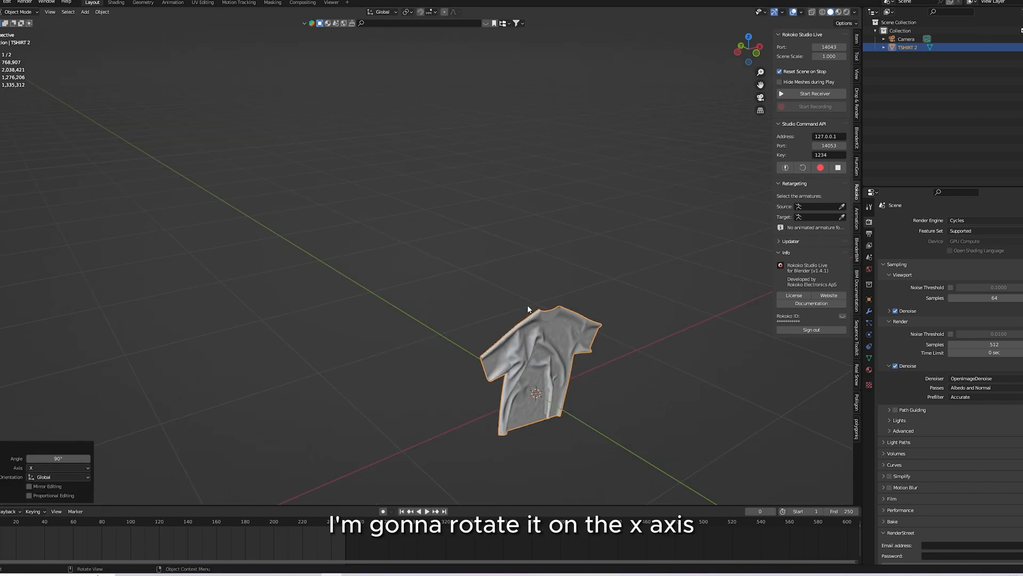
Add a cube to the scene and scale it up into a large box.
key("r")
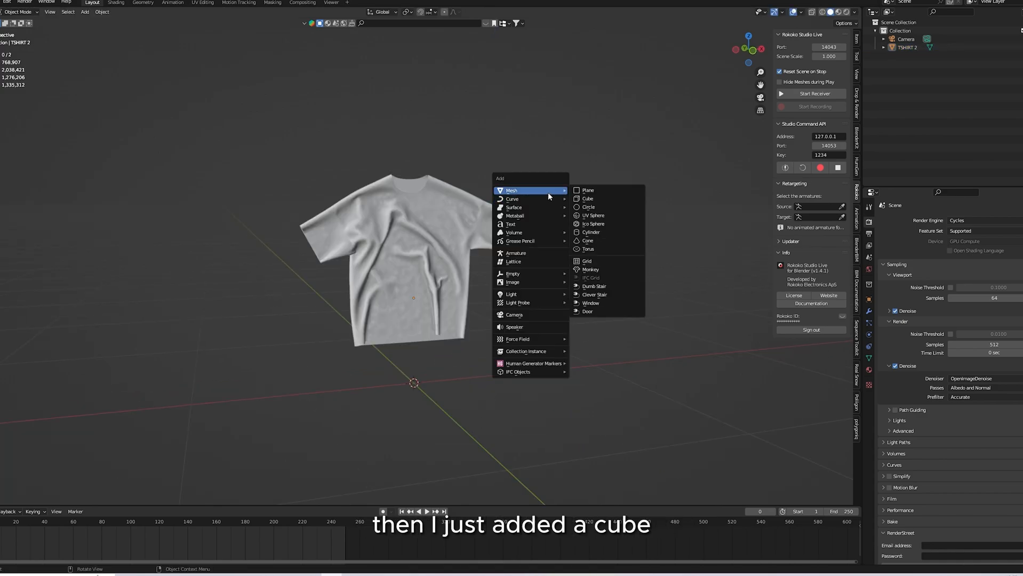
left_click(587, 198)
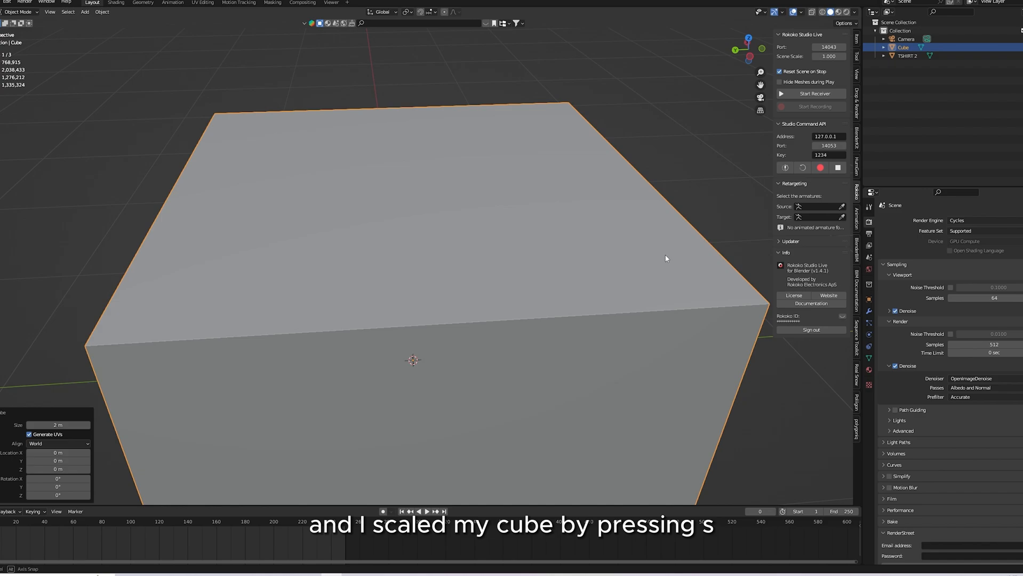
key("s")
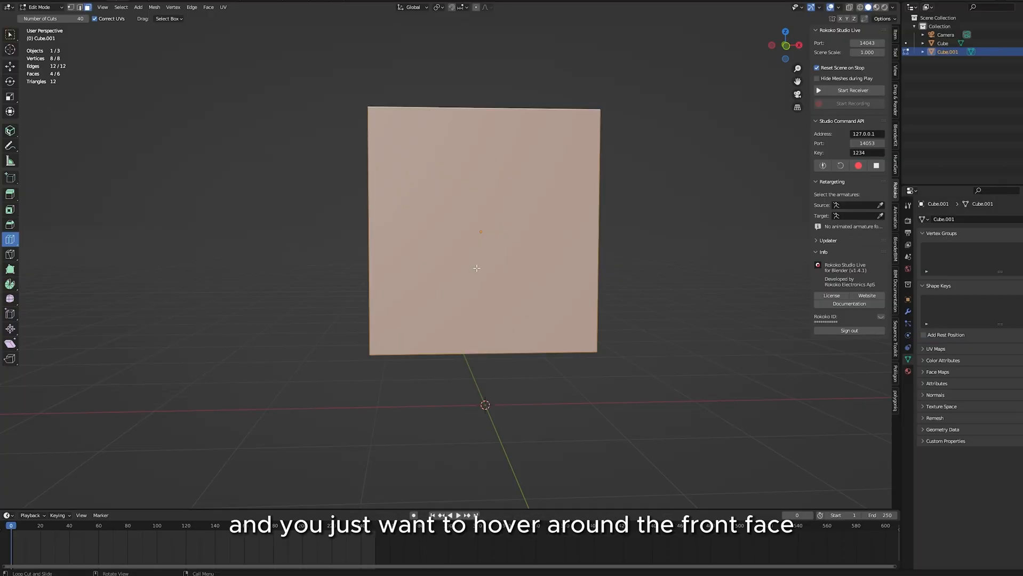
Add 40 loop cuts along both axes of the box, forming a dense grid.
left_click_drag(481, 268, 505, 259)
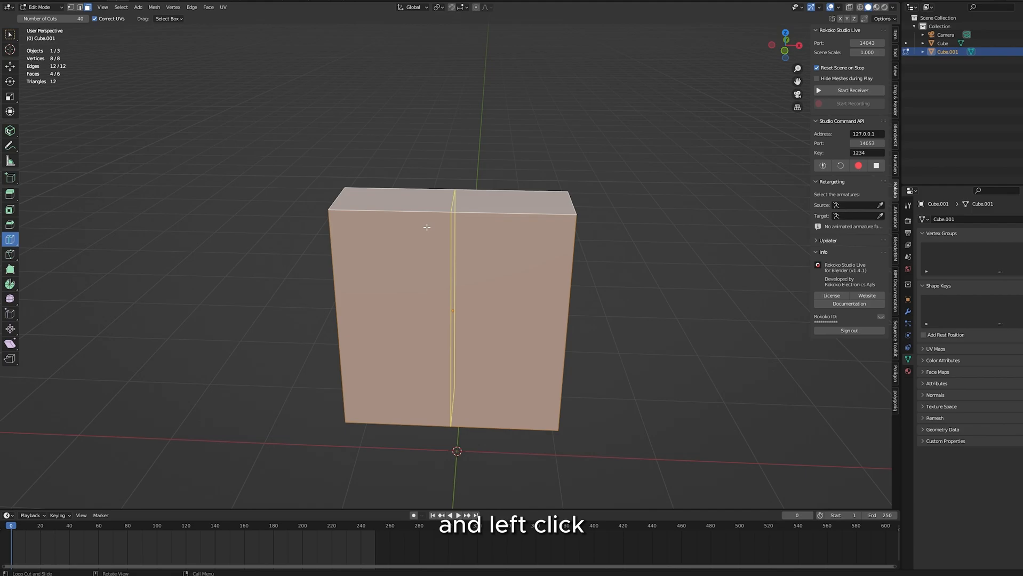
left_click(427, 227)
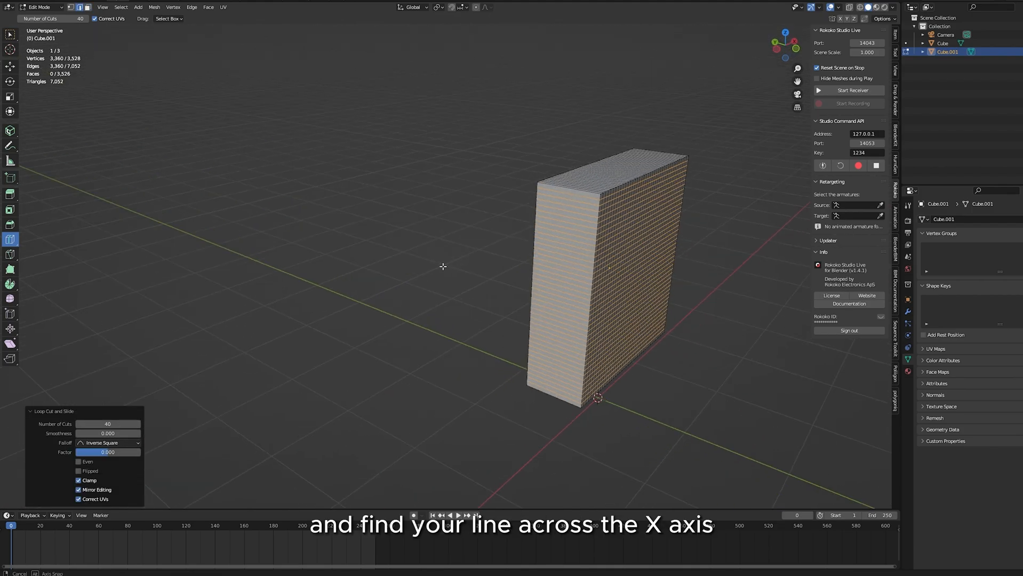
left_click(39, 7)
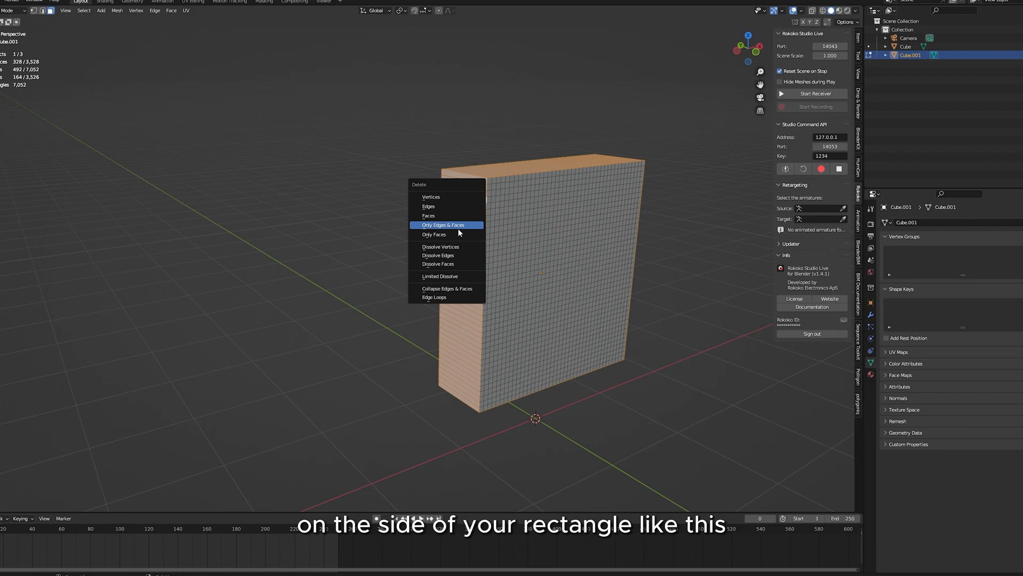
Delete only the faces on the selected side and leave Edit Mode.
left_click(442, 225)
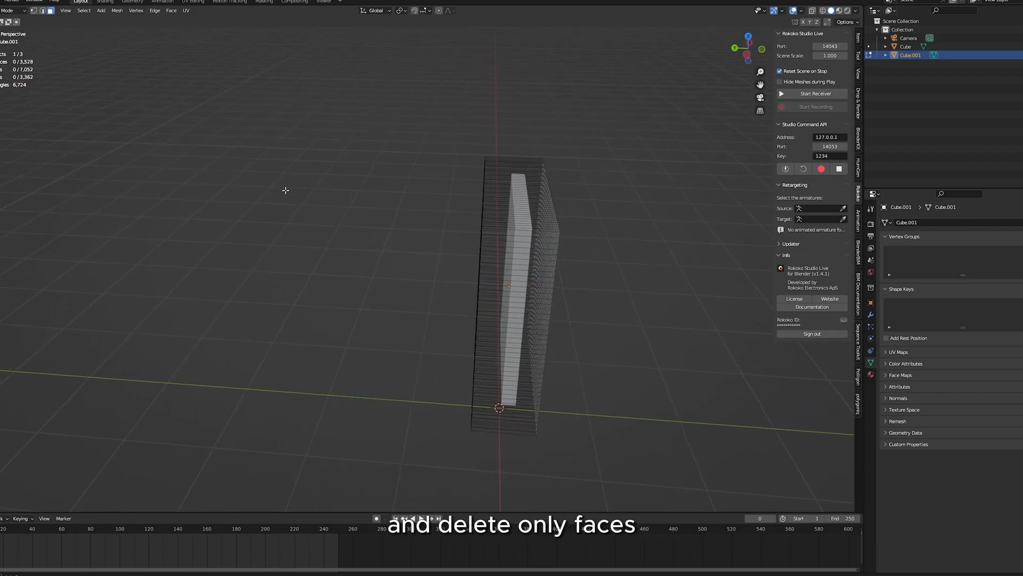
key("Tab")
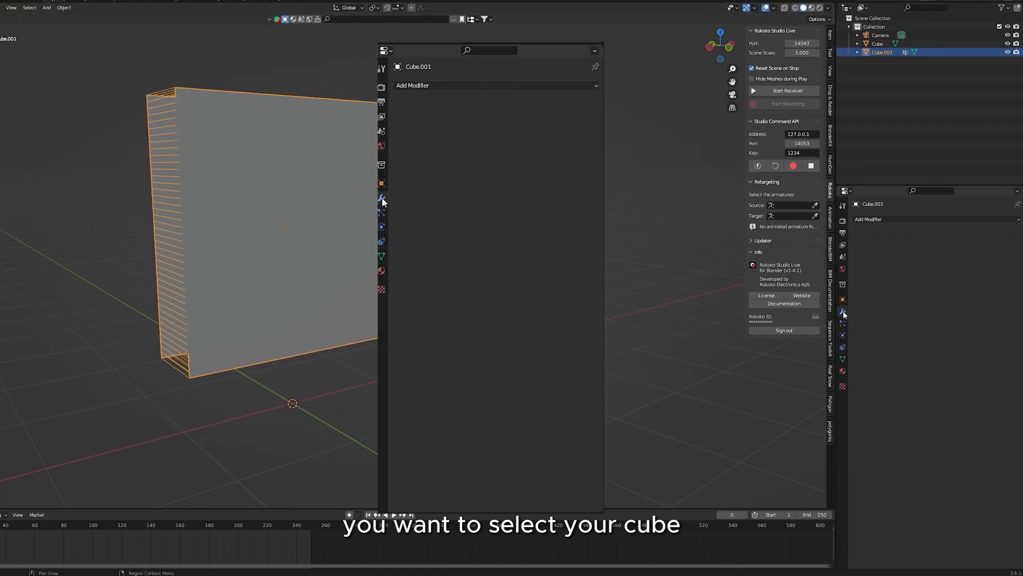
Add cloth physics to the box with the simulation cache ending at frame 100.
left_click(413, 86)
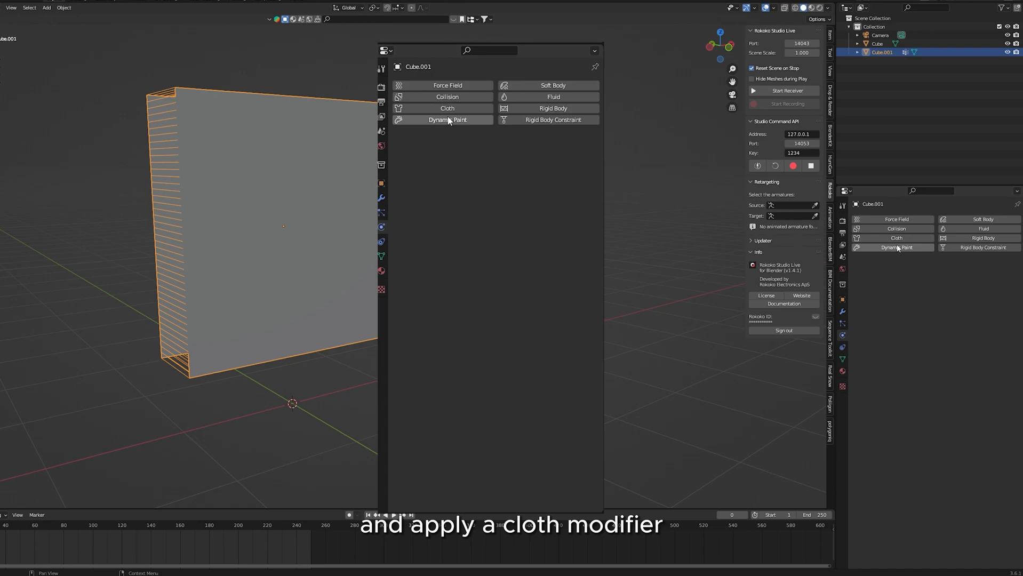
left_click(447, 108)
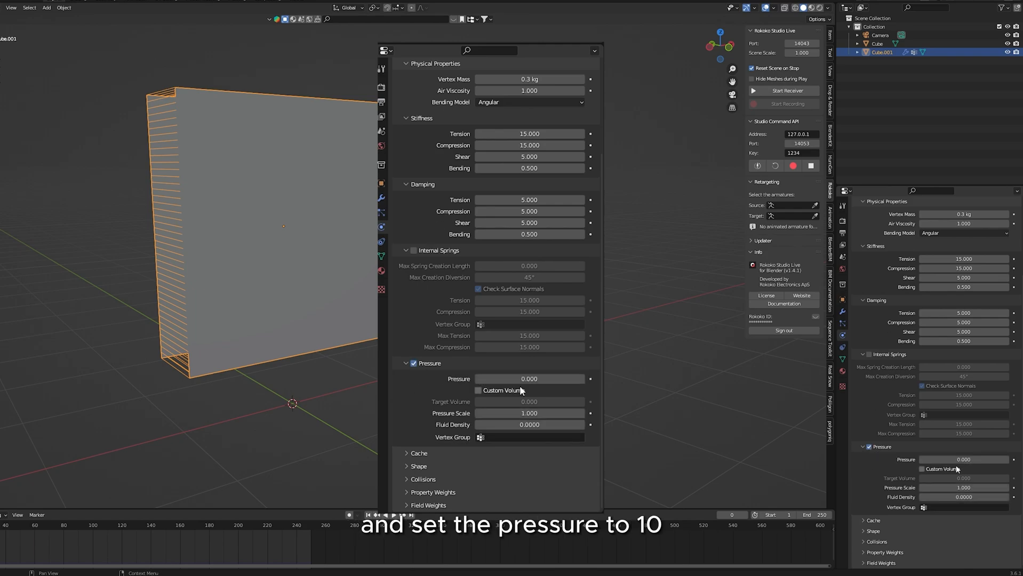
type("10")
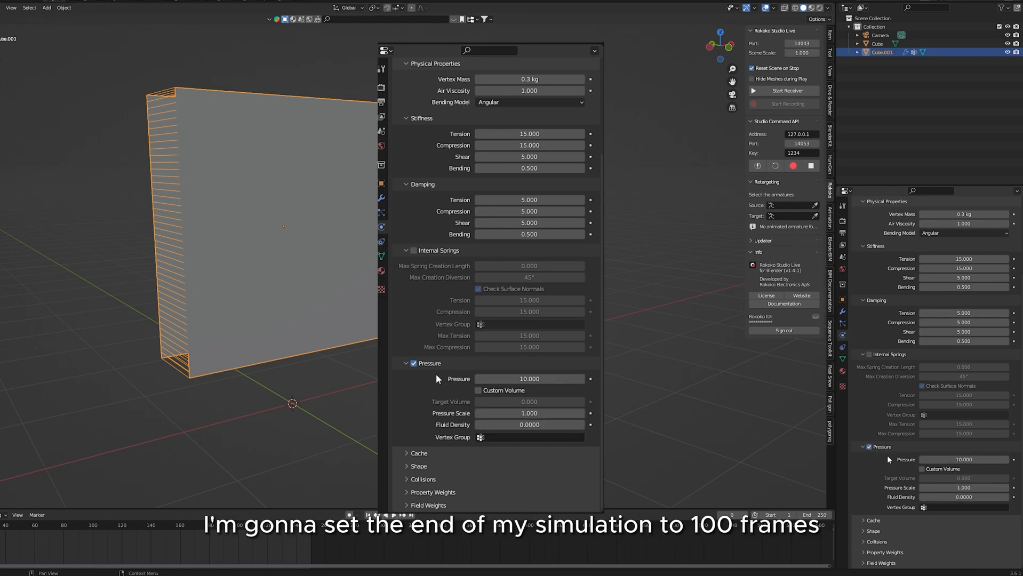
scroll("down", 3)
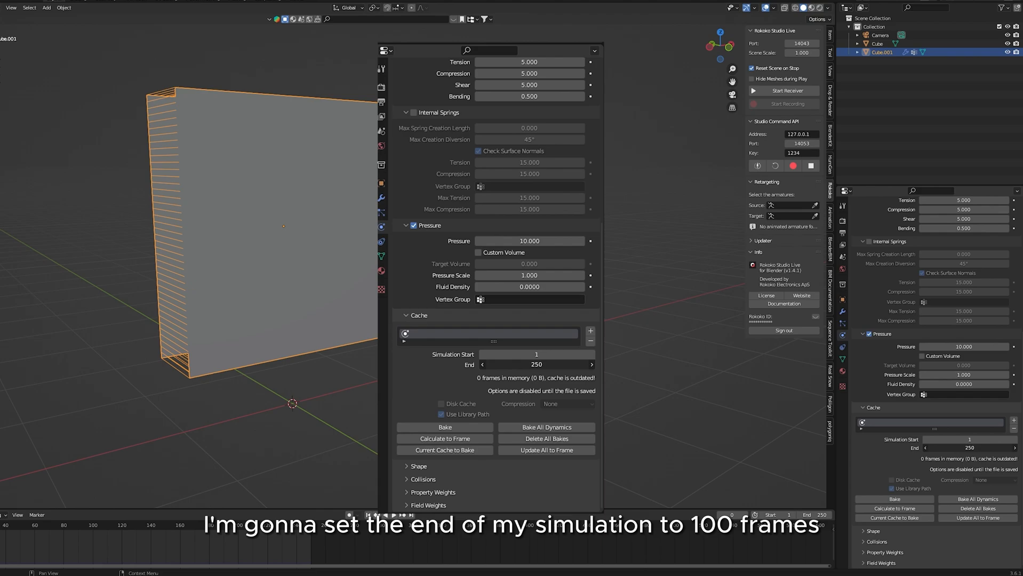
type("100")
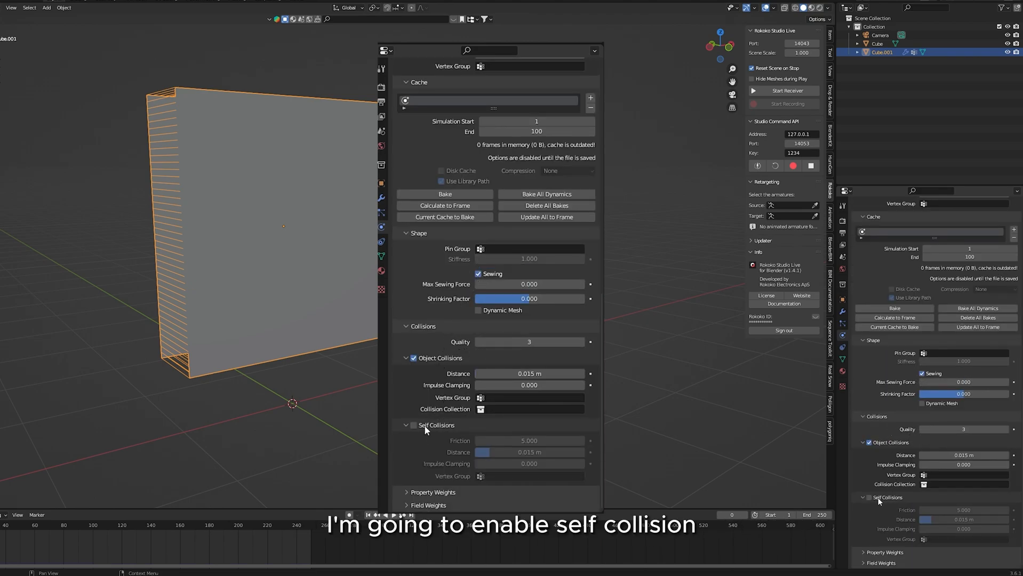
Turn on cloth self collisions and adjust the self-collision distance.
left_click(414, 425)
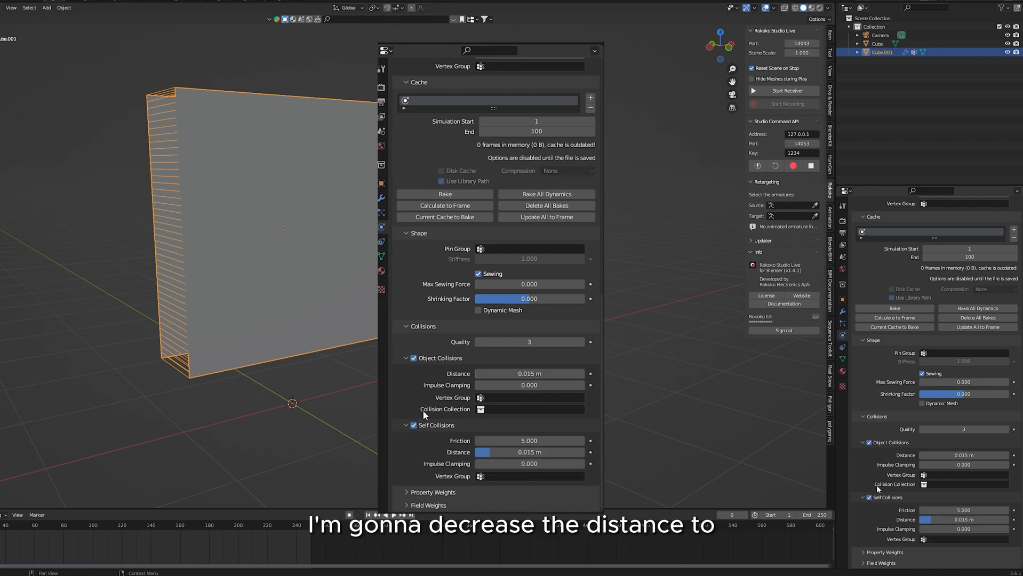
left_click(529, 452)
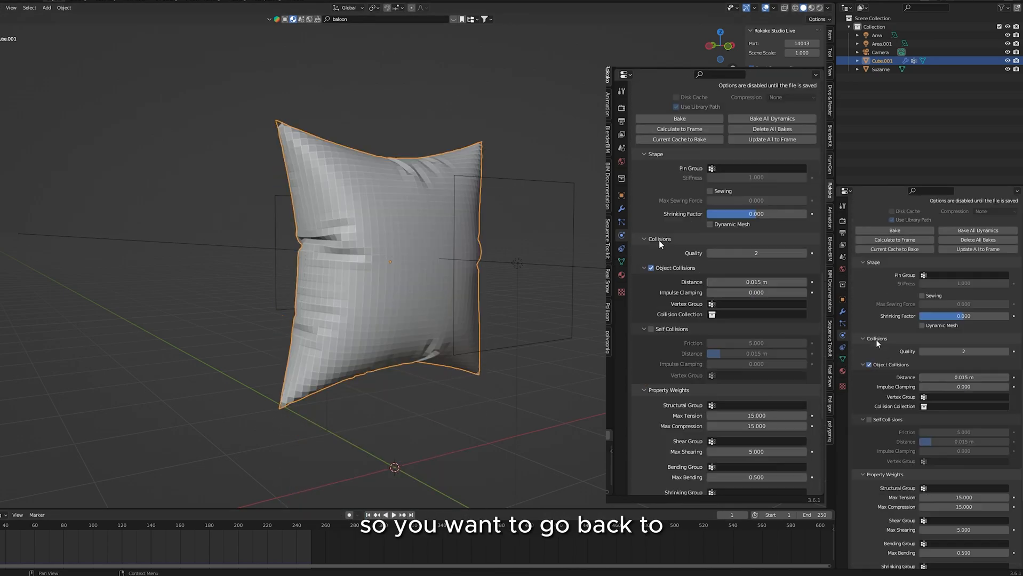
Choose a pin group in the cloth shape settings so the cushion wraps Suzanne.
scroll("down", 3)
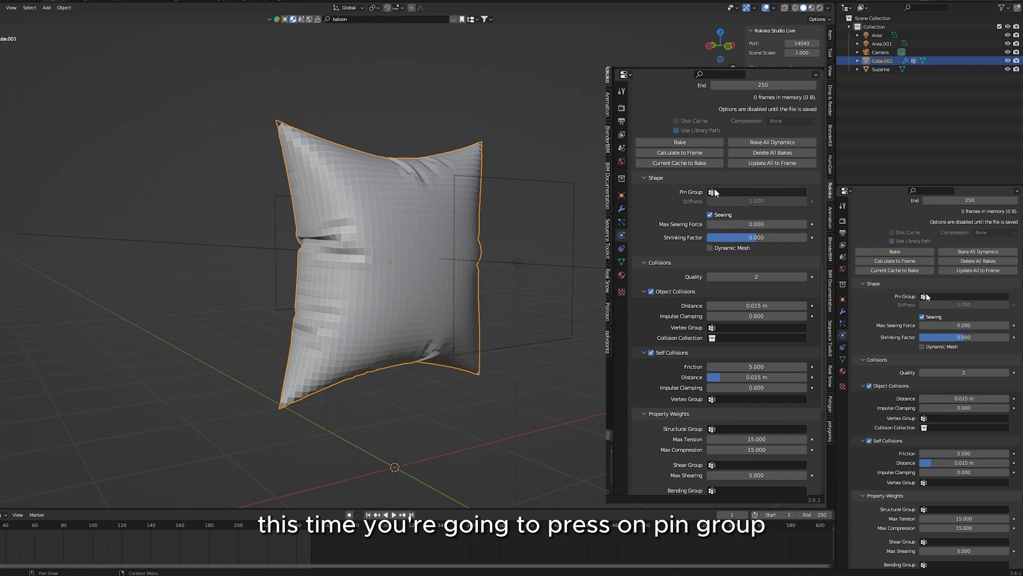
left_click(711, 192)
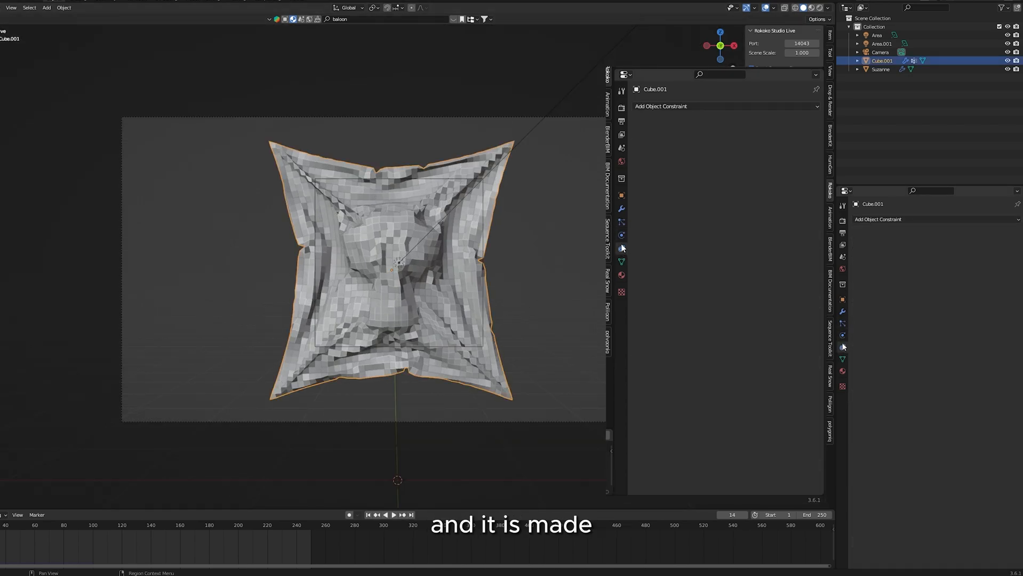
Add a Subdivision Surface modifier to the wrapped cloth and set its levels.
left_click(621, 234)
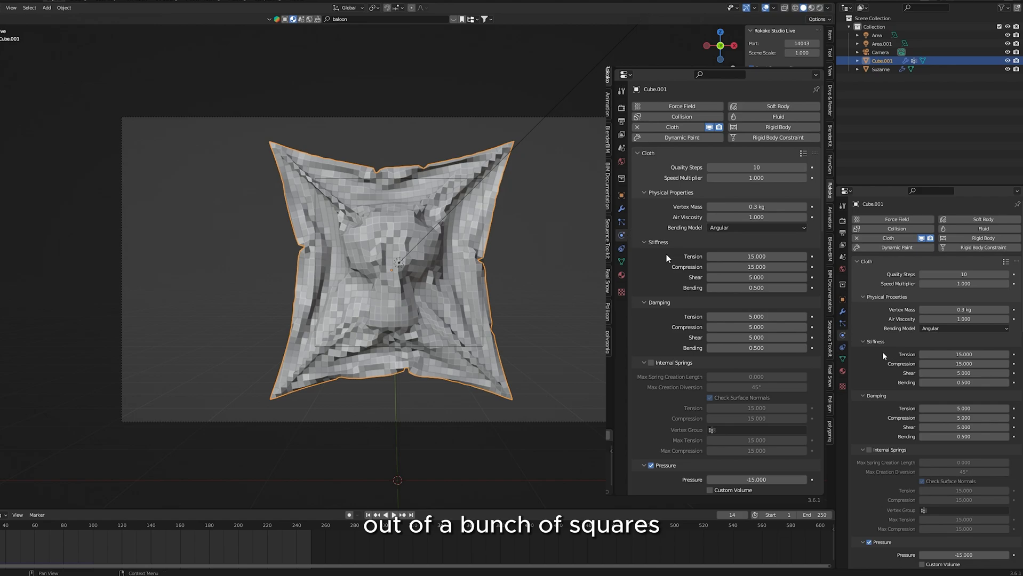
left_click(621, 210)
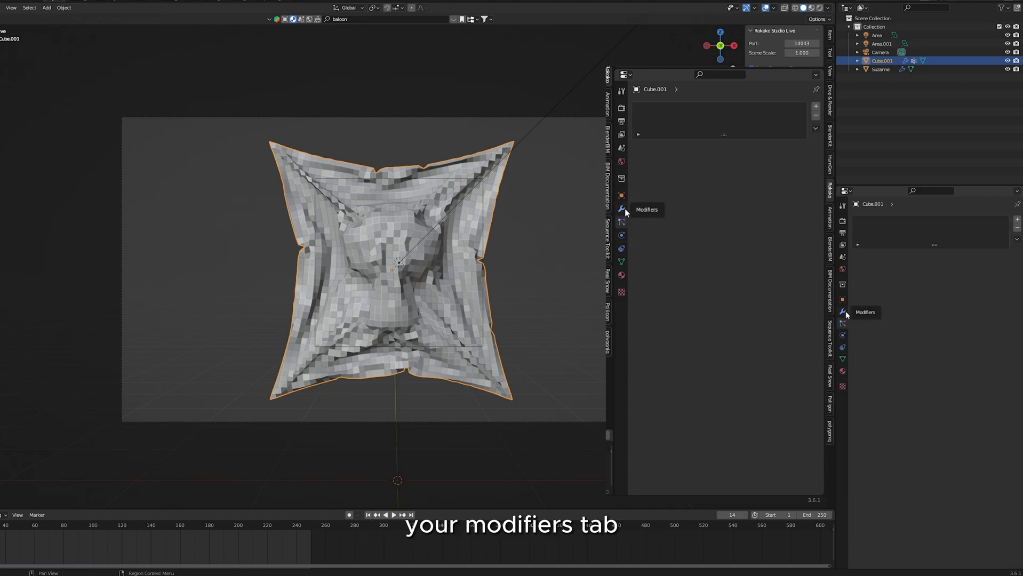
left_click(651, 106)
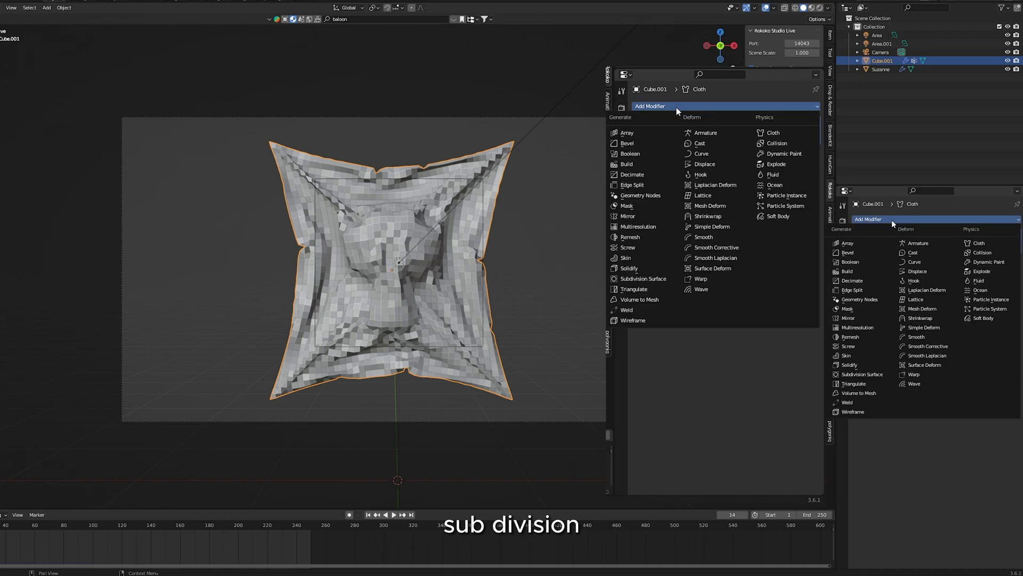
left_click(642, 278)
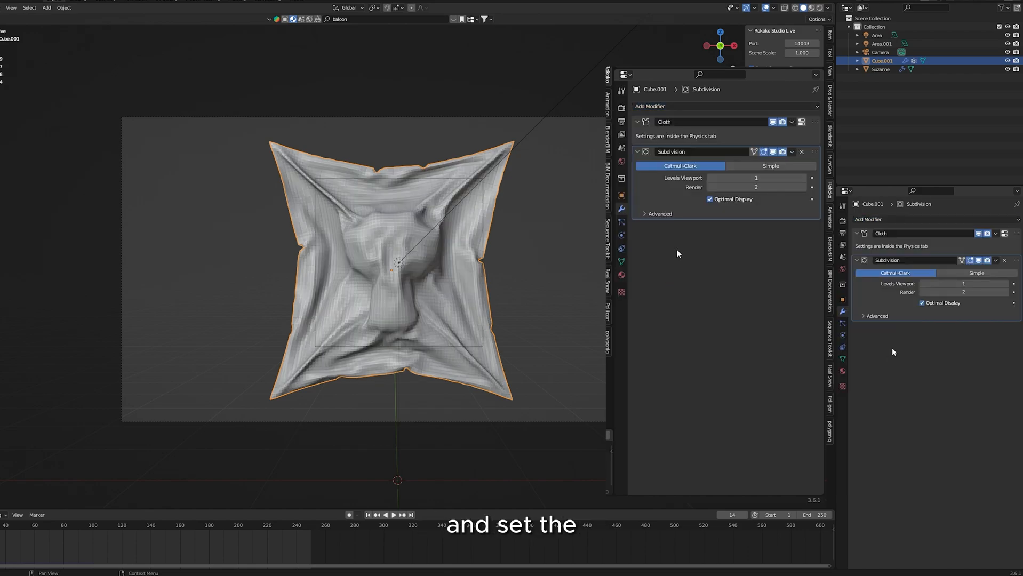
left_click(756, 177)
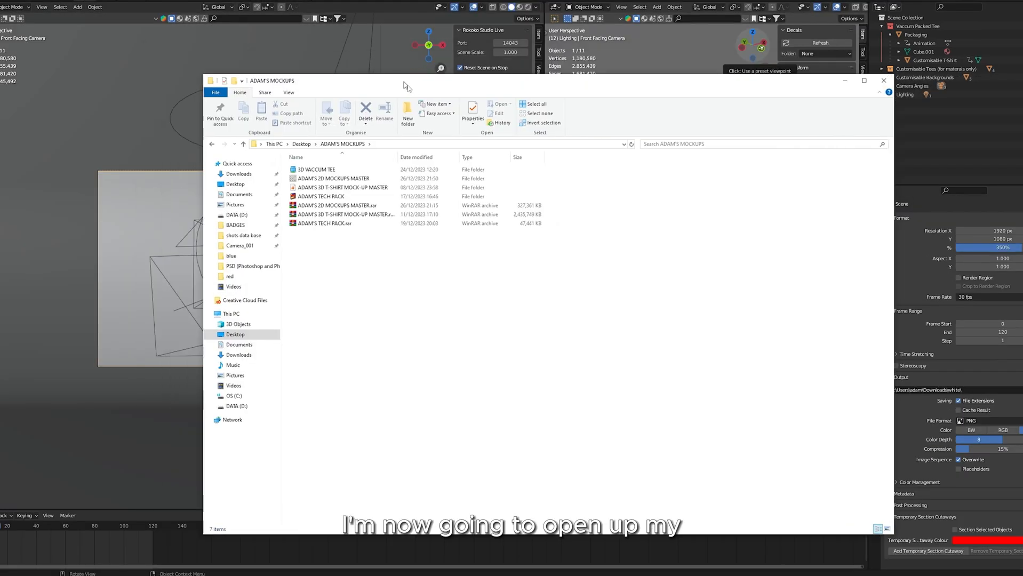
Open 3D VACCUM TEE > BLENDER FILES and load the Shrink Wrap Tee .blend file.
double_click(317, 168)
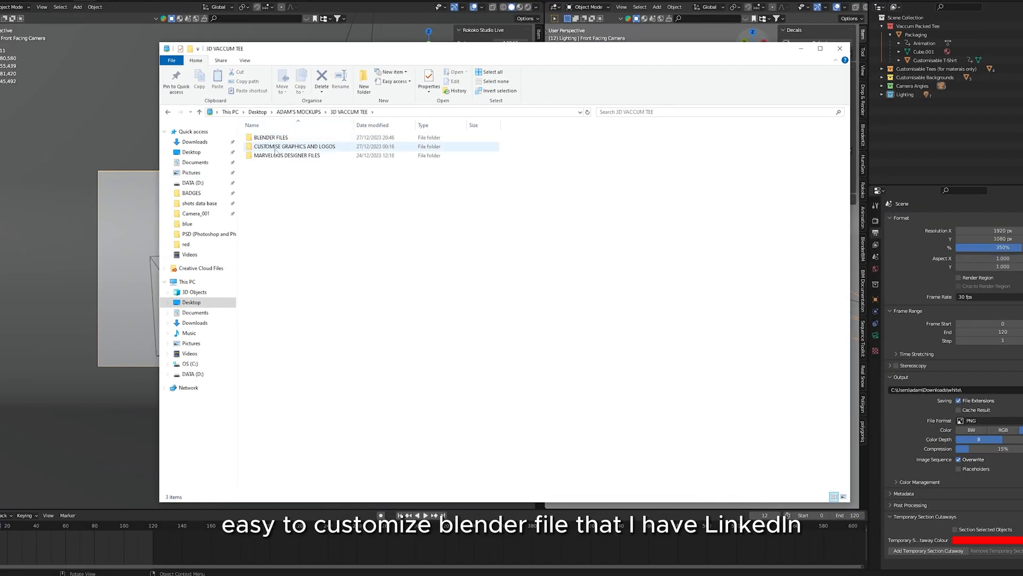
double_click(270, 136)
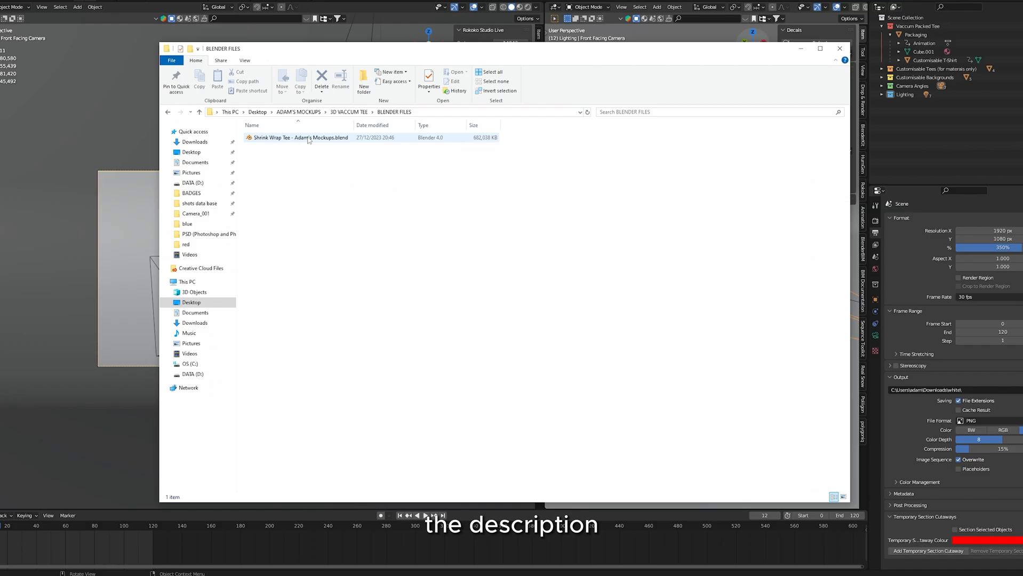
double_click(299, 138)
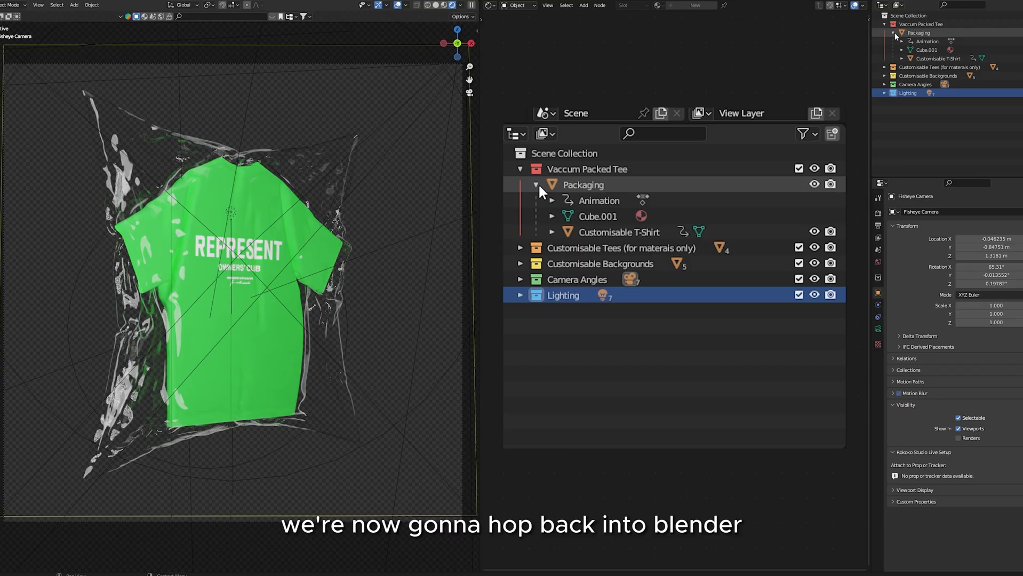
Expand the Packaging, Customisable Tees and Customisable Backgrounds collections in the Outliner.
left_click(520, 168)
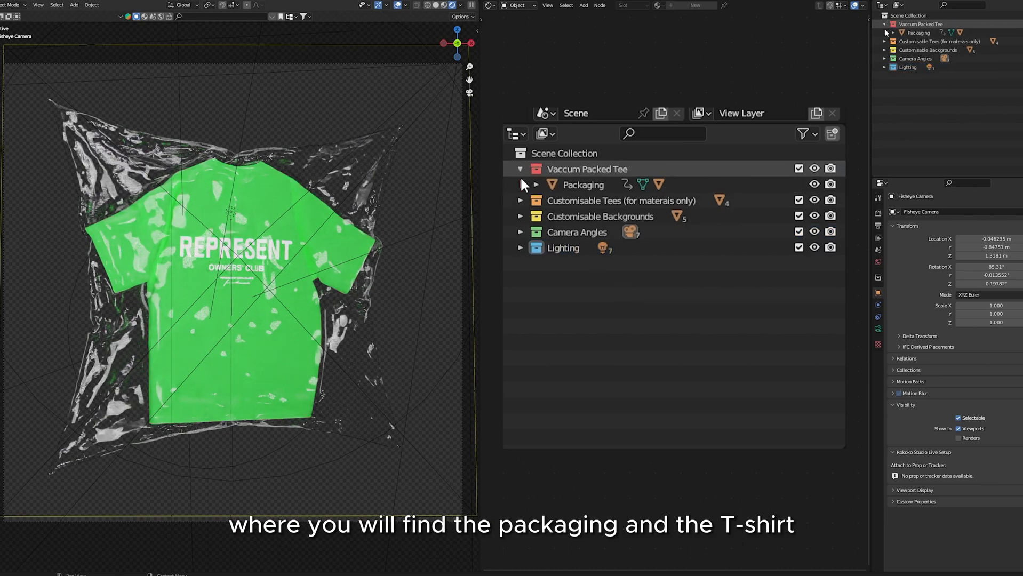
left_click(535, 185)
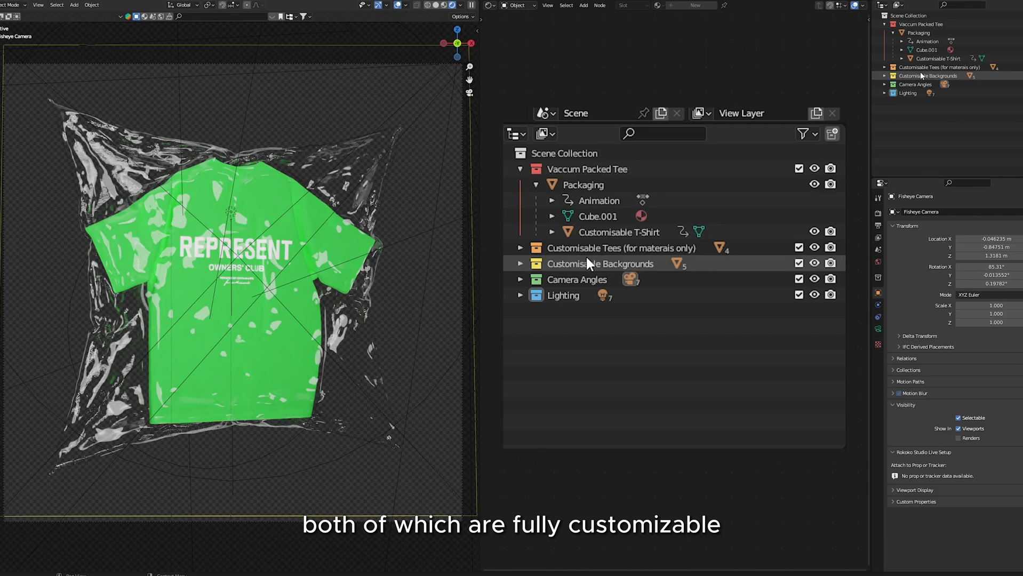
left_click(67, 2)
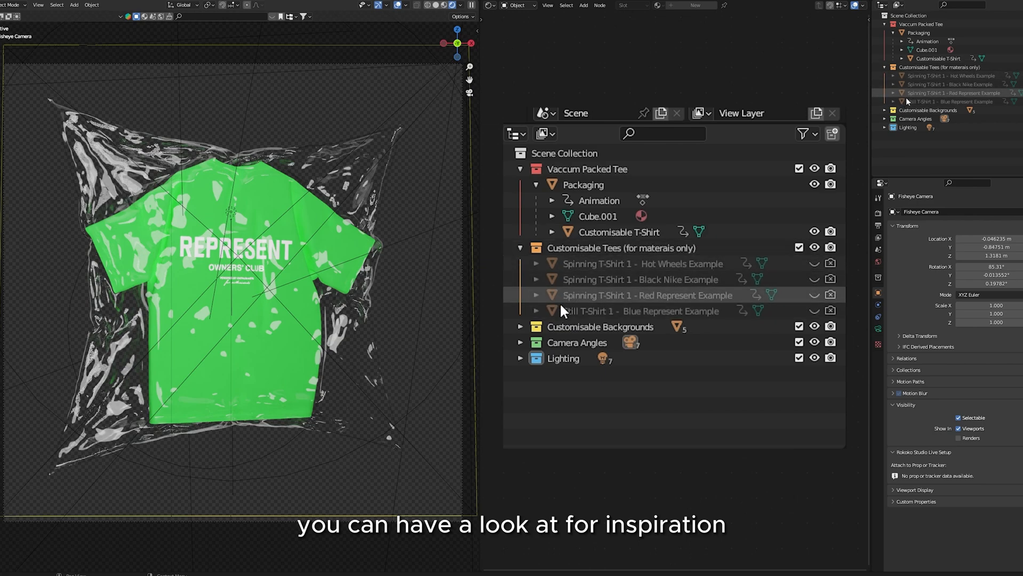
left_click(520, 326)
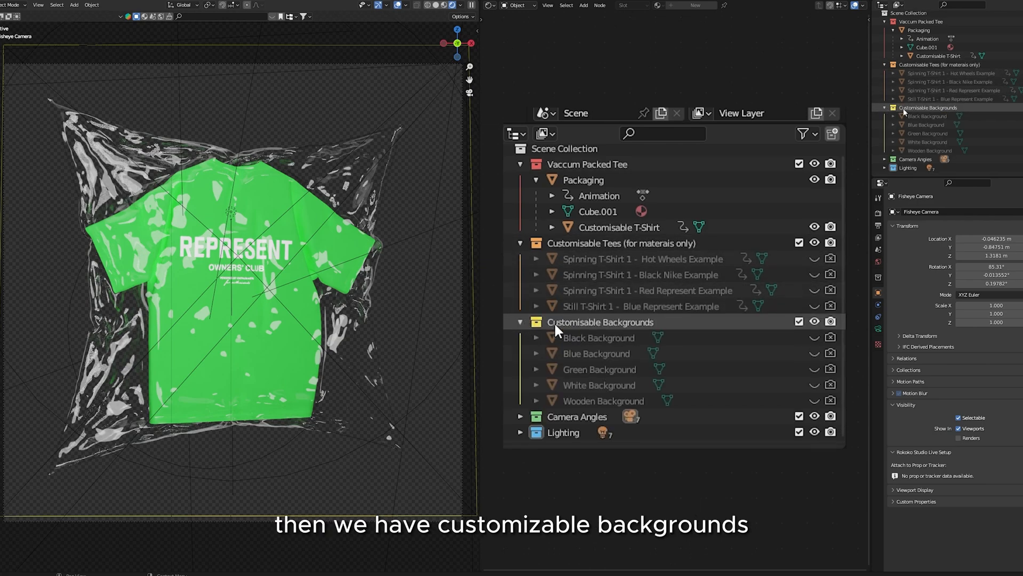
Expand the Camera Angles and Lighting collections to reveal the scene's cameras and lights.
left_click(602, 400)
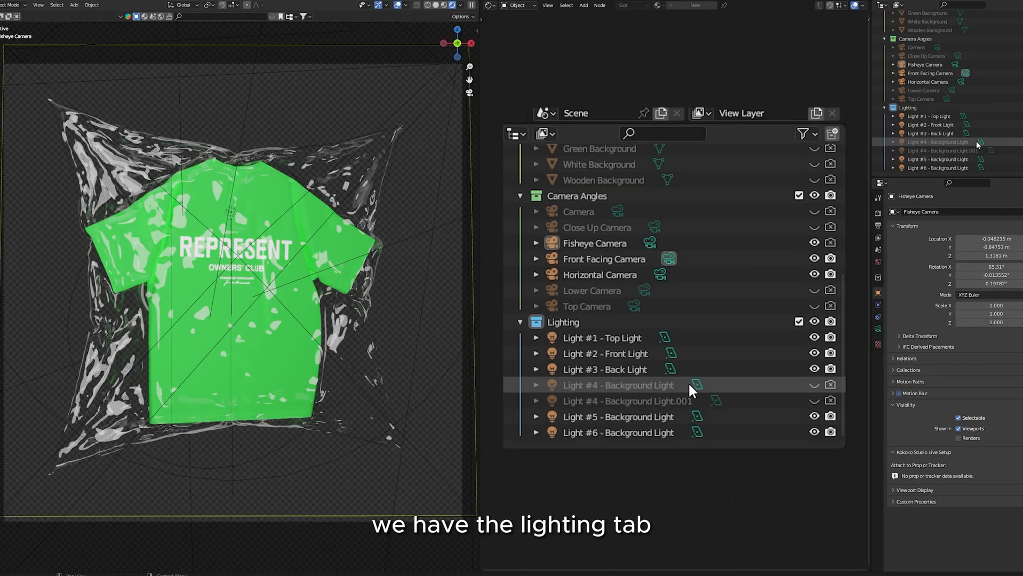
left_click(604, 369)
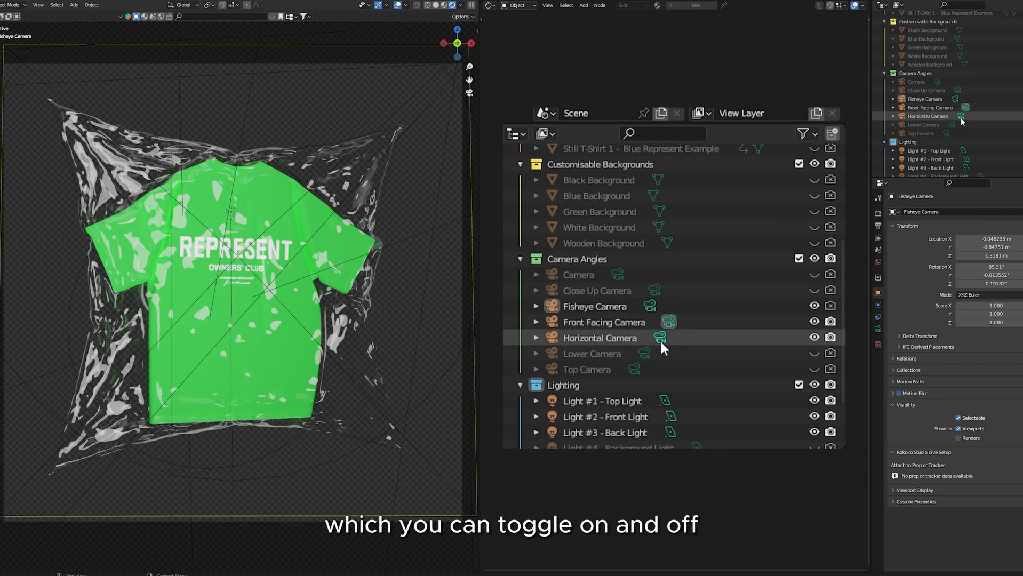
left_click(66, 3)
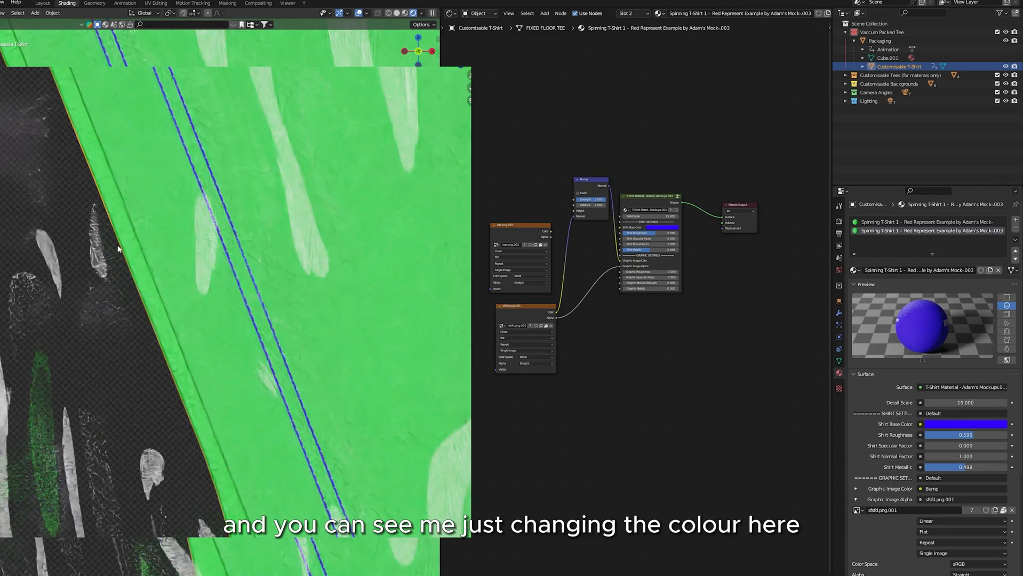
Change the Shirt Base Color on the tee material with the colour picker, ending on green.
left_click(967, 424)
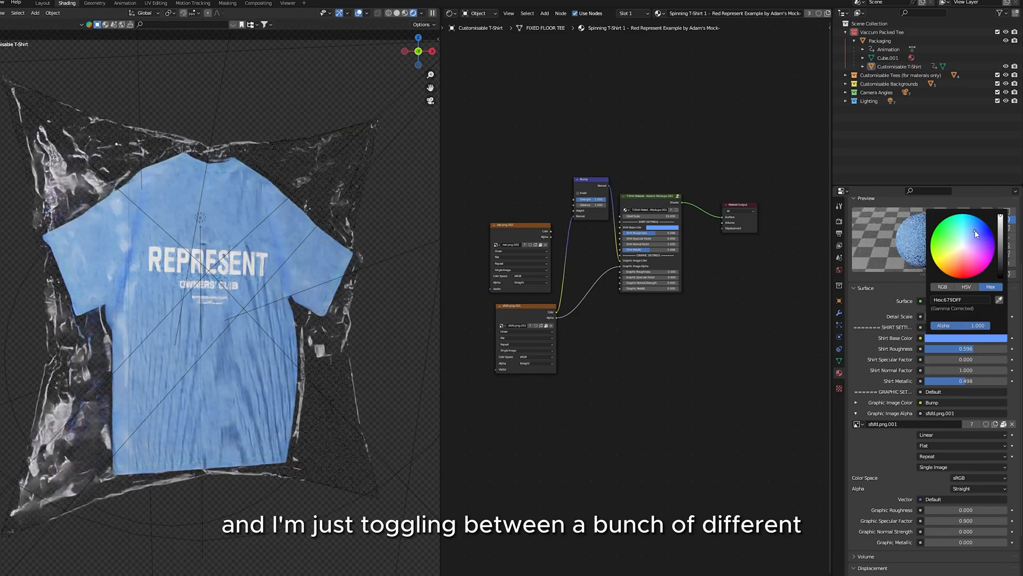
left_click(952, 244)
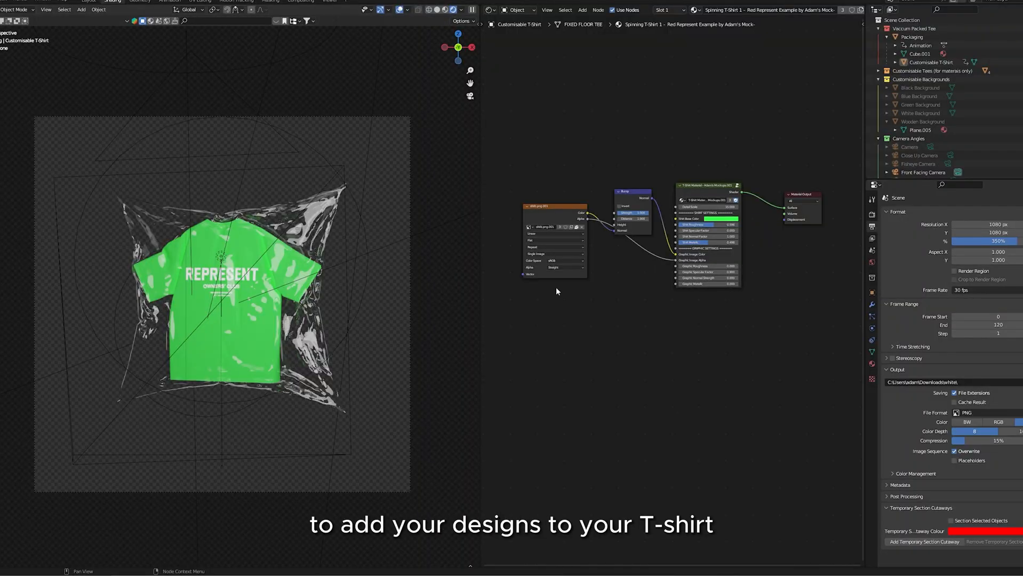
Wire the graphic Image Texture's colour and alpha into the T-Shirt Material's graphic sockets.
left_click(930, 62)
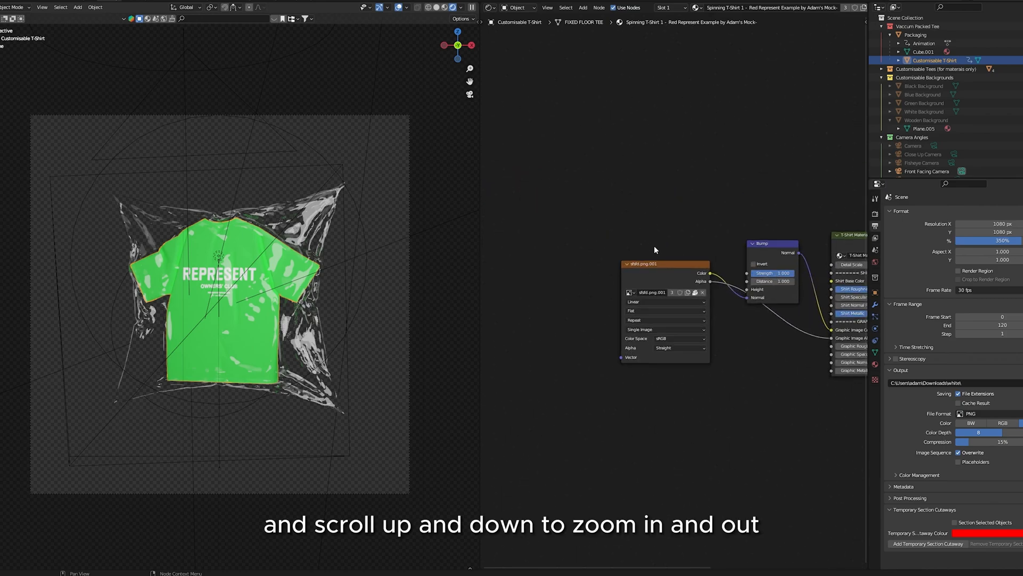
scroll("down", 3)
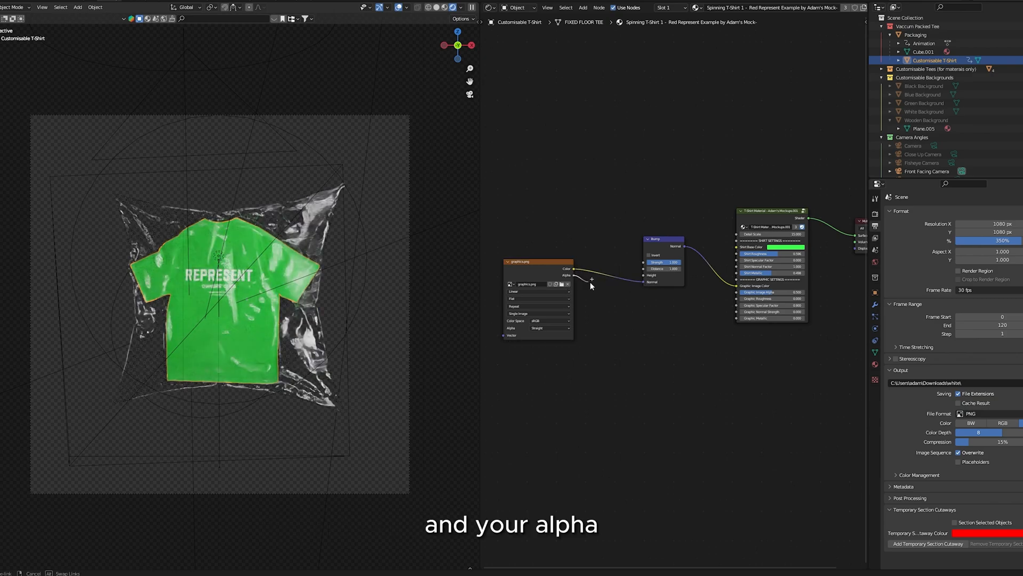
left_click_drag(574, 276, 735, 292)
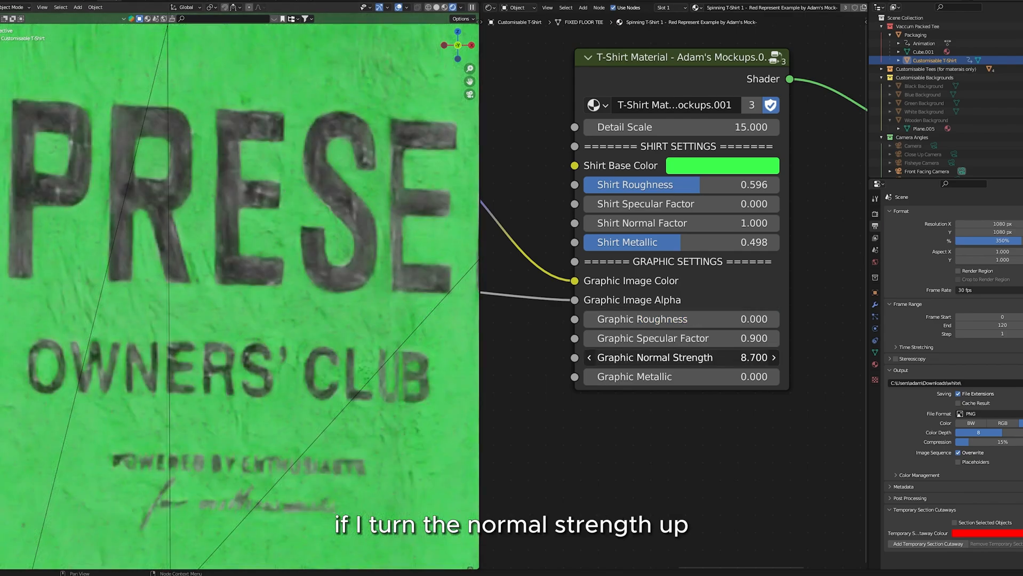
Raise the T-Shirt Material's Graphic Normal Strength to 8.700 for a raised print.
left_click_drag(653, 357, 718, 357)
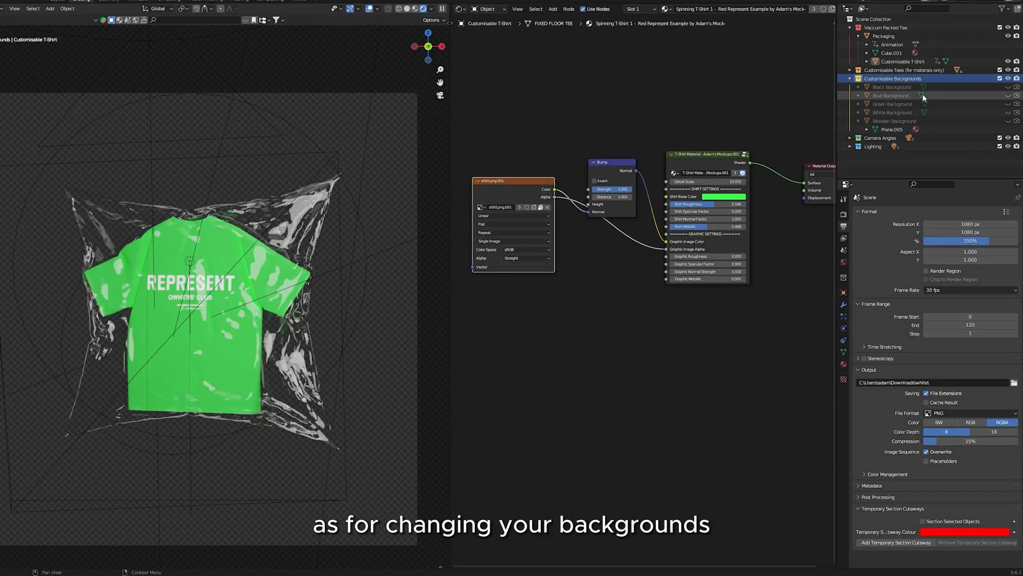
Hide the current backdrop and show the Green Background behind the packaged shirt.
left_click(894, 78)
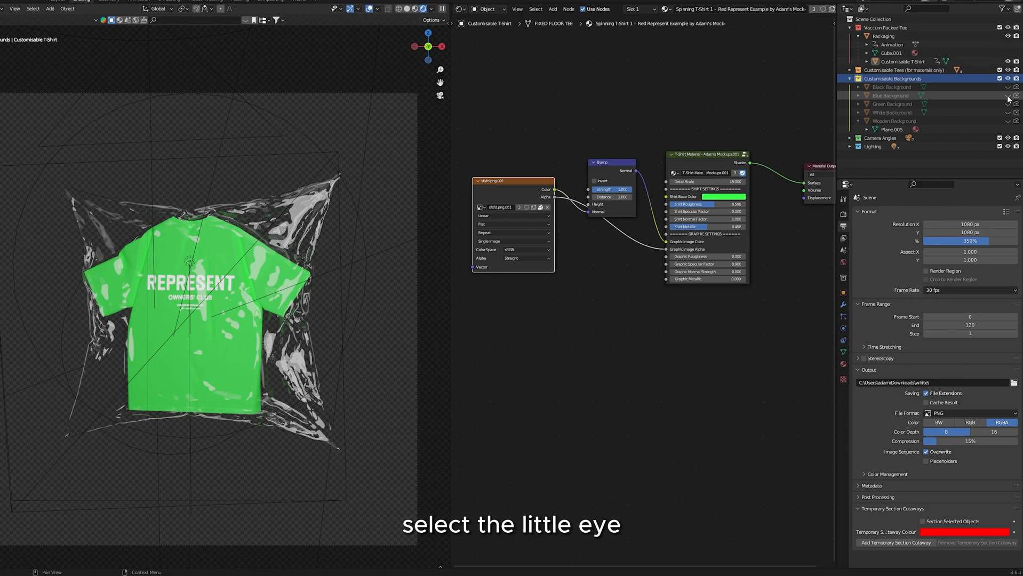
left_click(1008, 95)
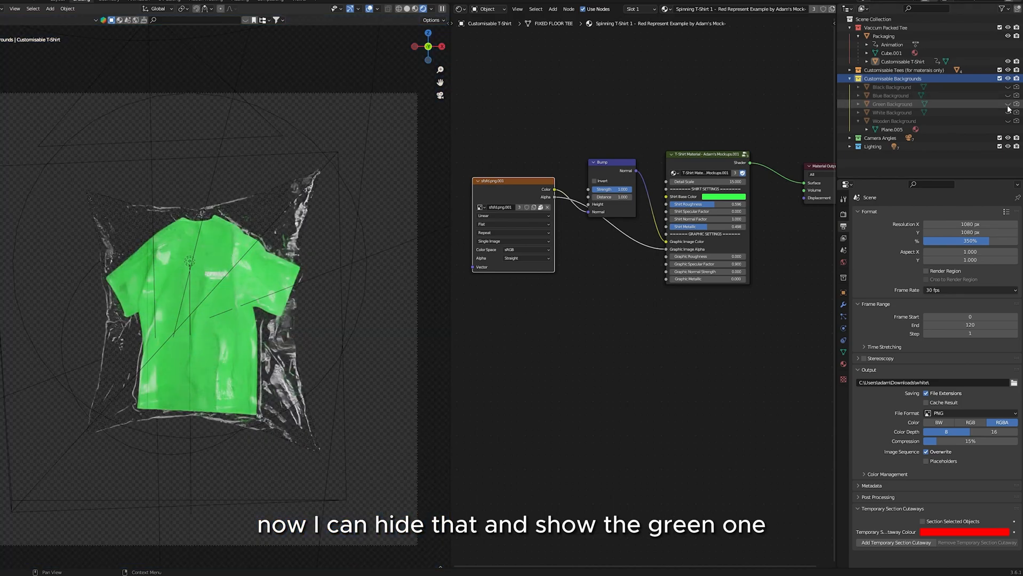
left_click(1008, 104)
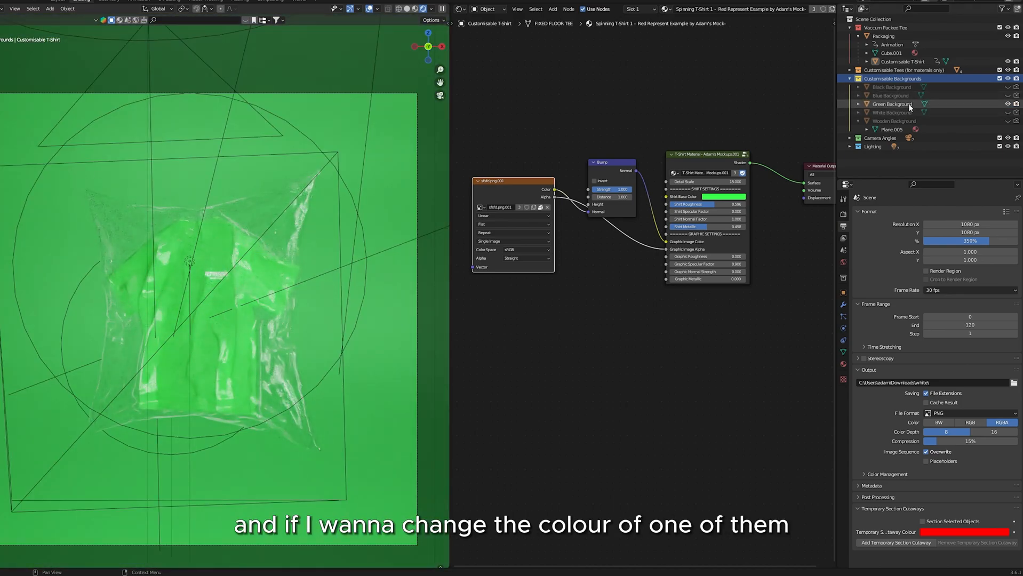
left_click(892, 104)
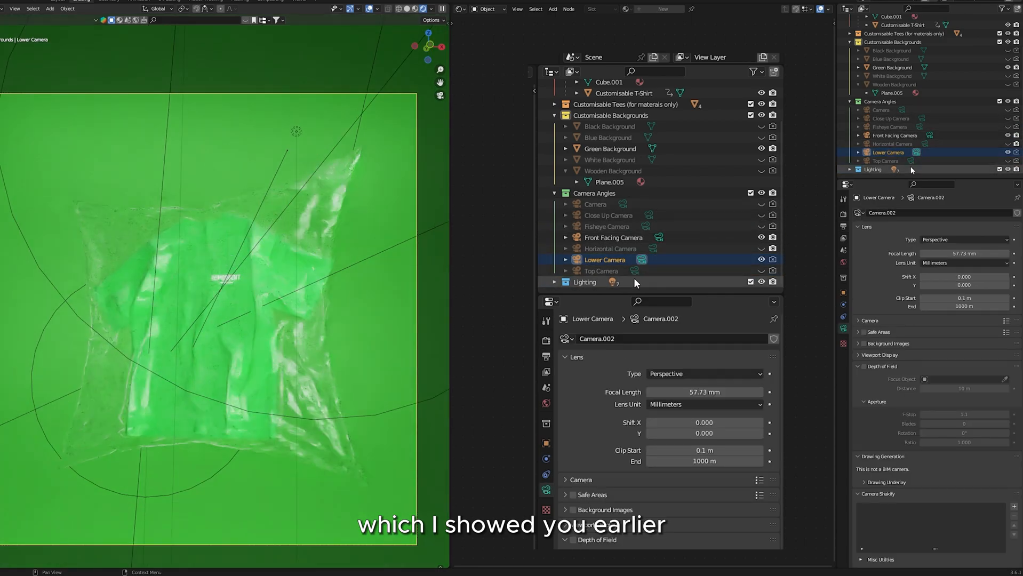
Review the Lower Camera and other camera angles, then select Light #1 - Top Light.
left_click(601, 270)
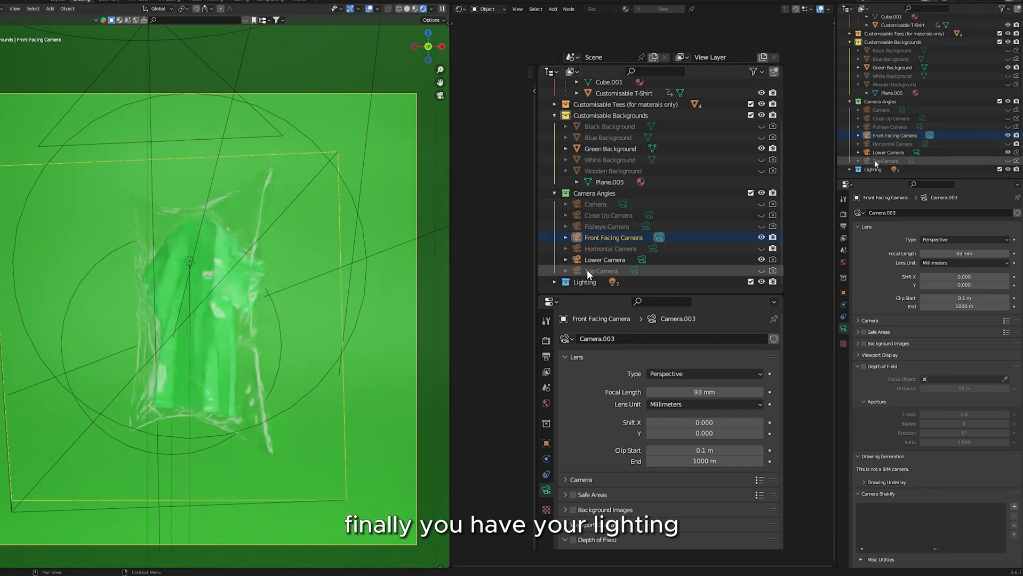
left_click(611, 215)
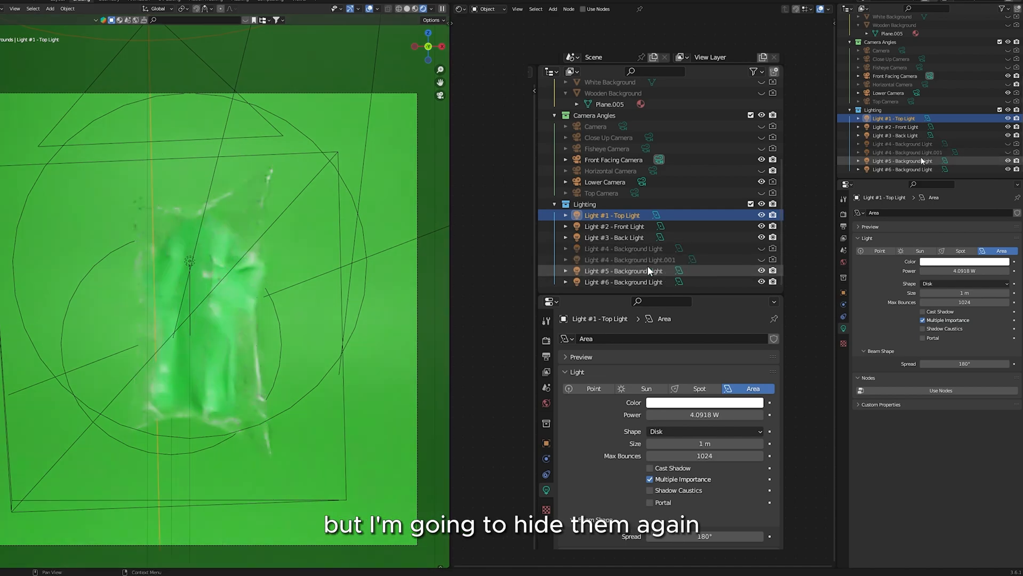
left_click(613, 226)
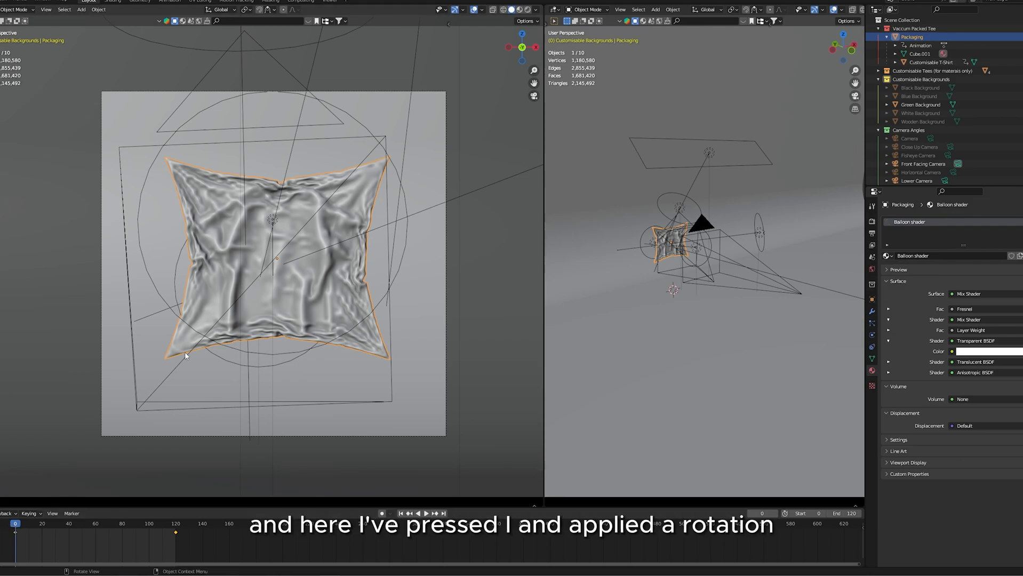
Keyframe the packaging's rotation at frame 0 and rotate it 360° around Z at frame 120.
key("i")
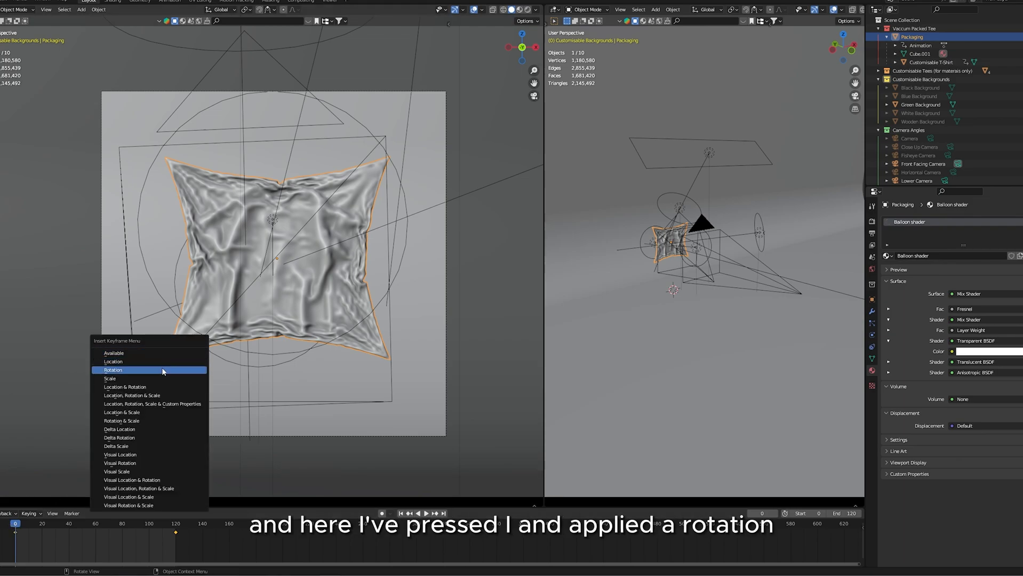
left_click(113, 370)
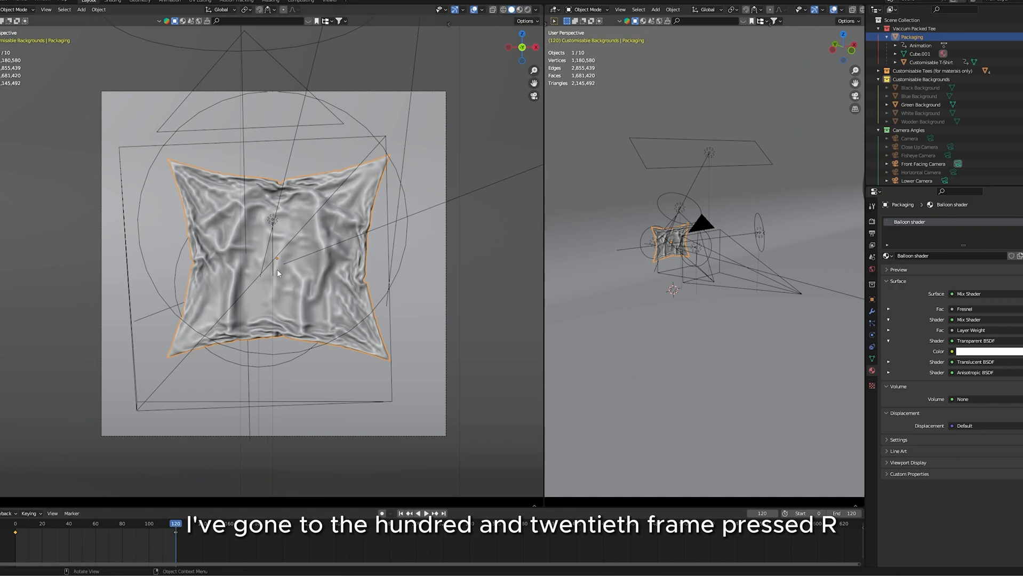
key("z")
type("3")
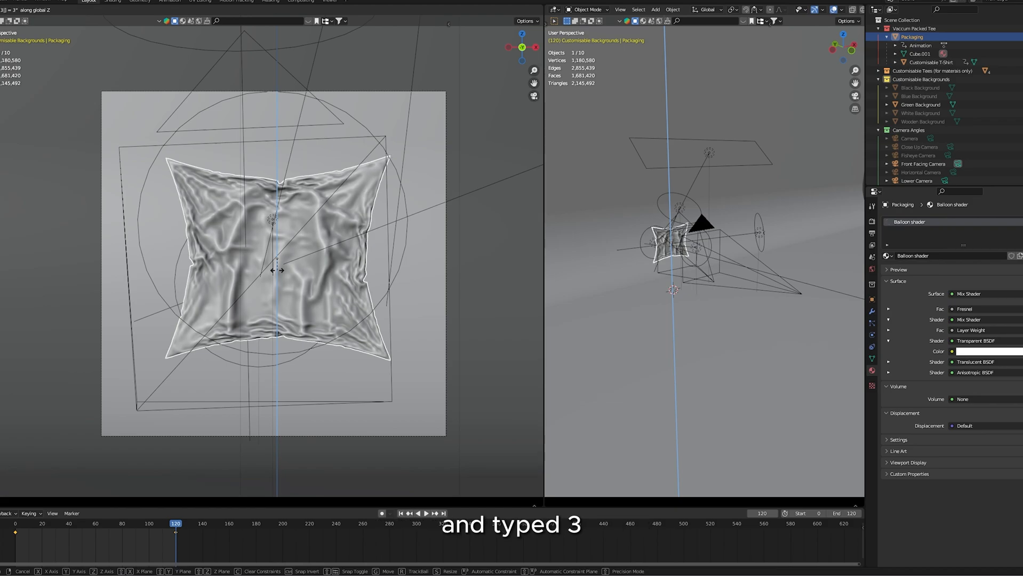
type("60")
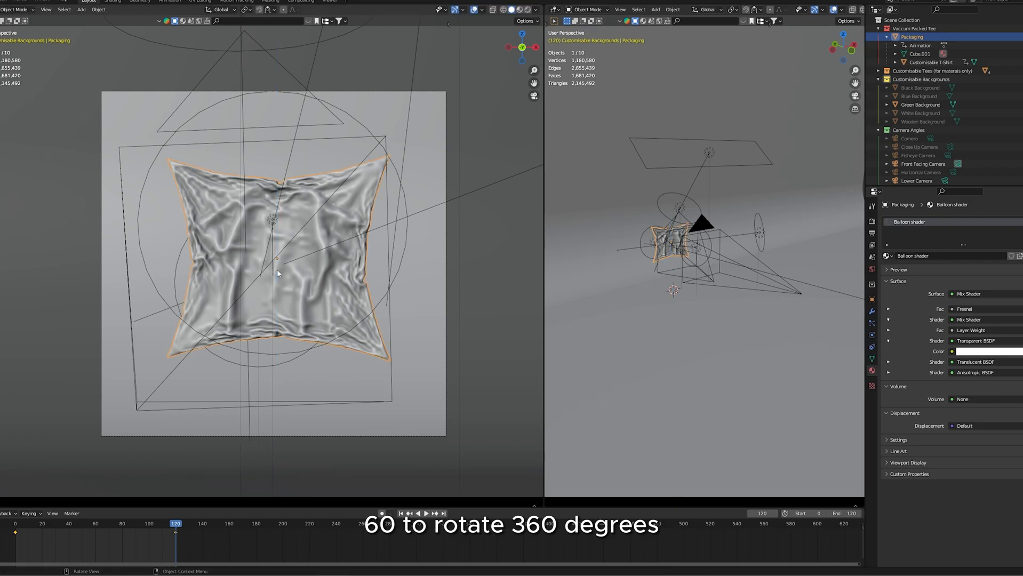
Keyframe the rotation at frame 120 and scrub to the middle of the spin animation.
key("i")
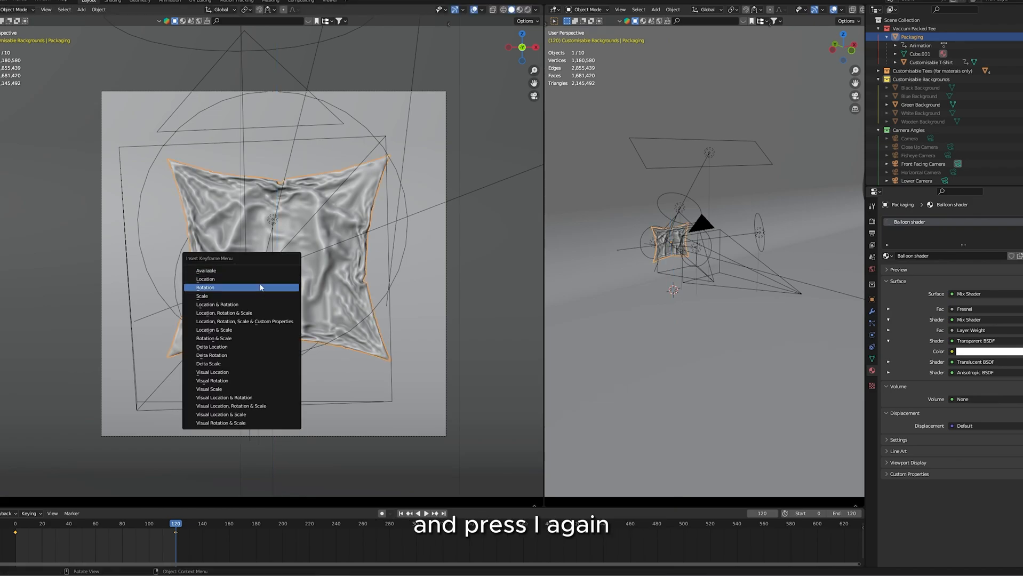
left_click(204, 287)
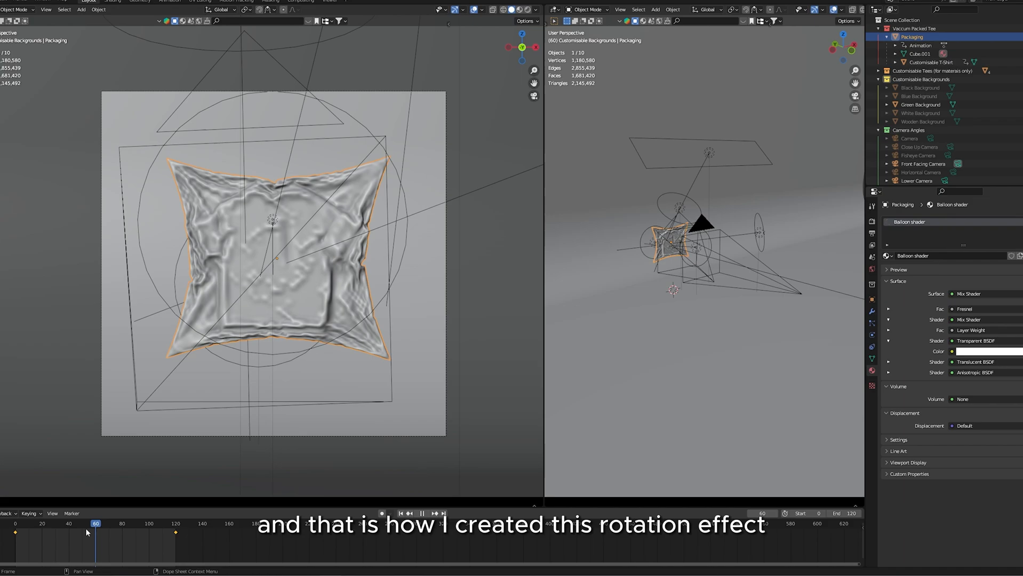
left_click(422, 513)
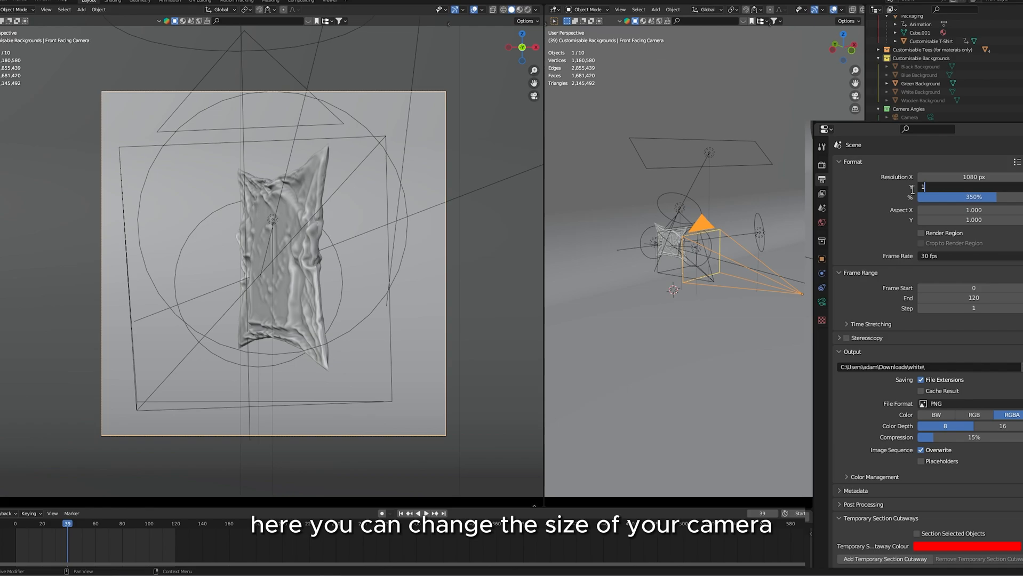
Set the render to 1080 × 1920 portrait, check sampling, and choose PNG output.
type("1920 px")
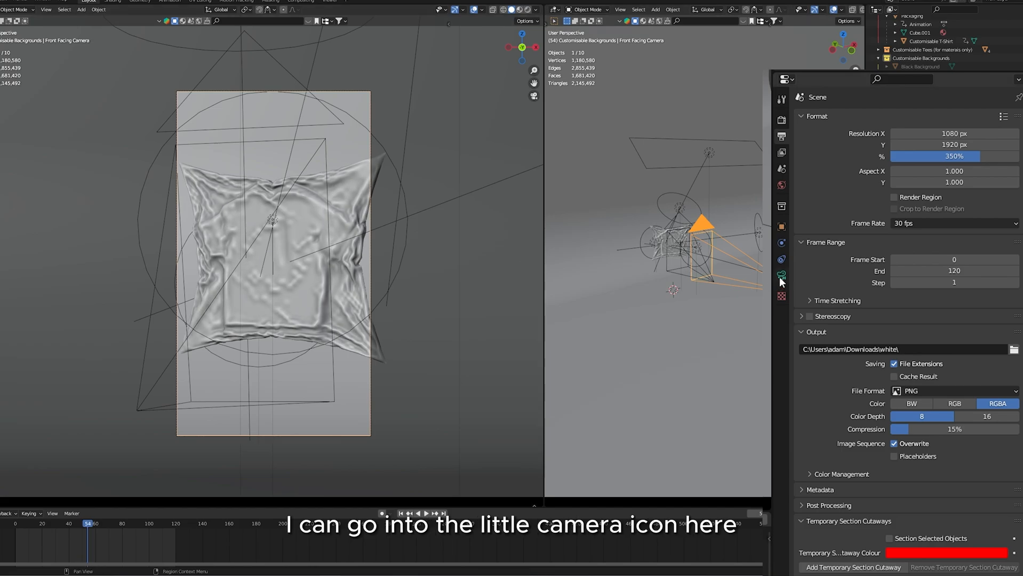
left_click(781, 274)
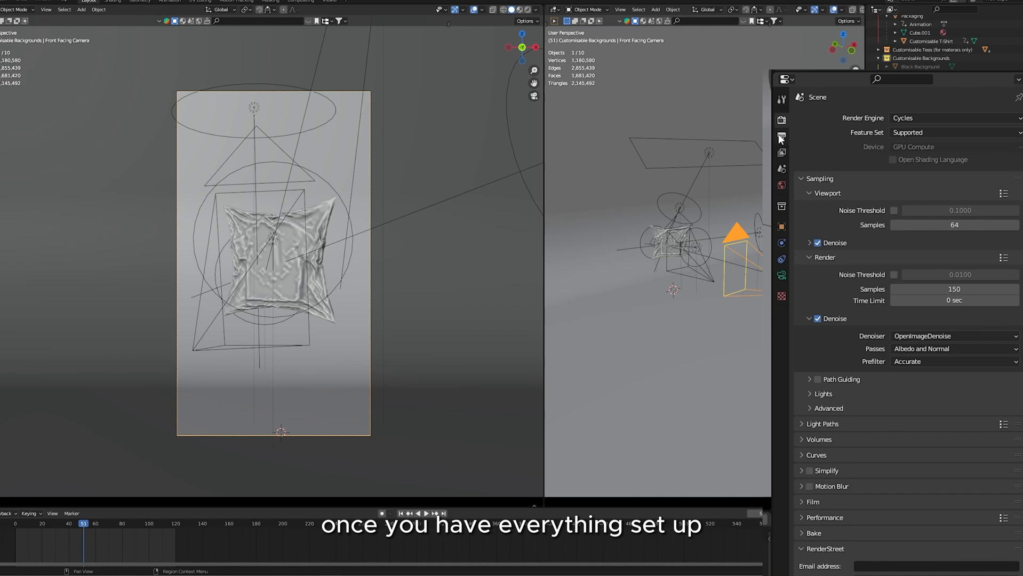
left_click(780, 136)
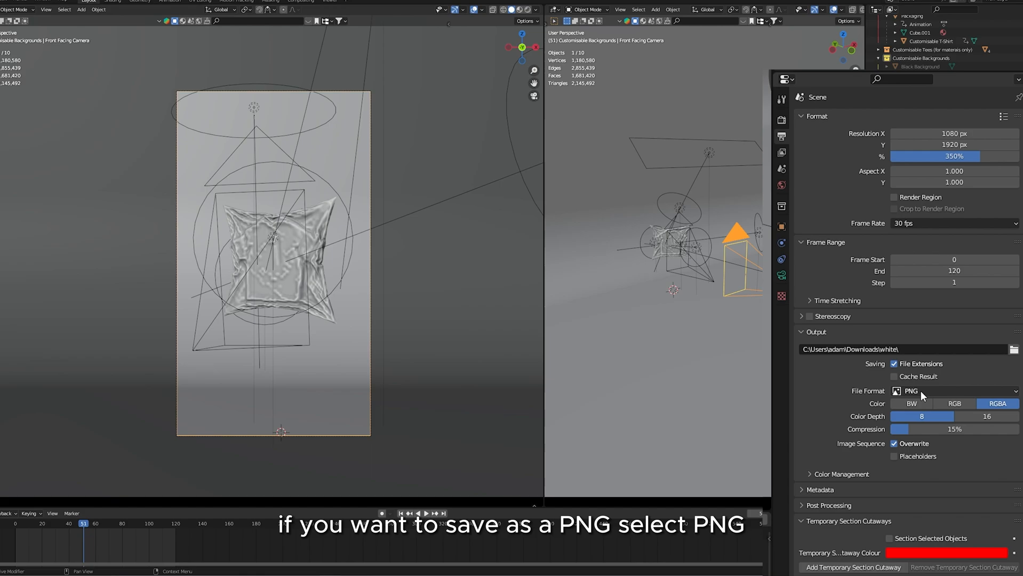
left_click(953, 390)
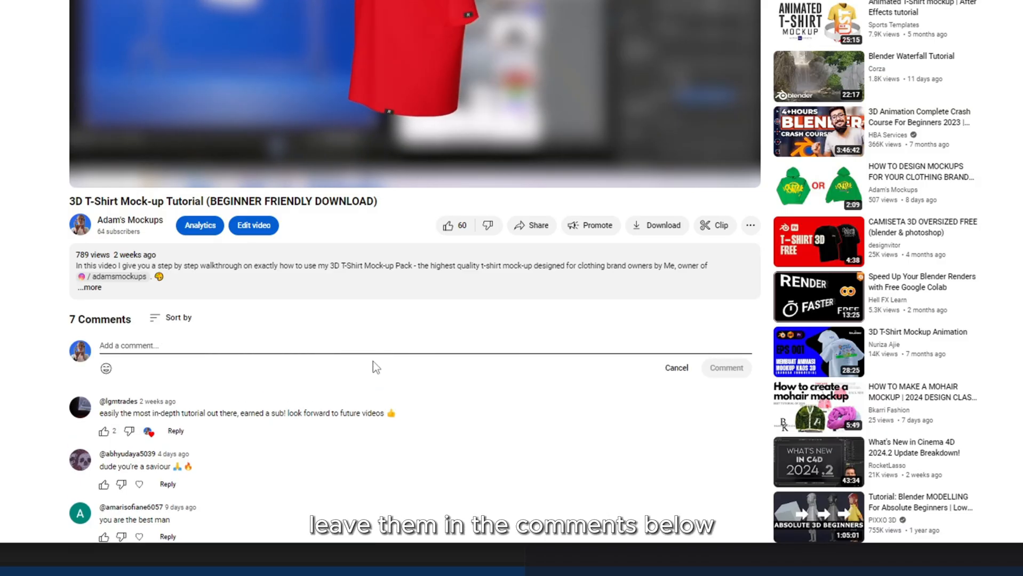
Write 'IM CONFUS' in the comment field under the tutorial video.
type("IM CONFUS")
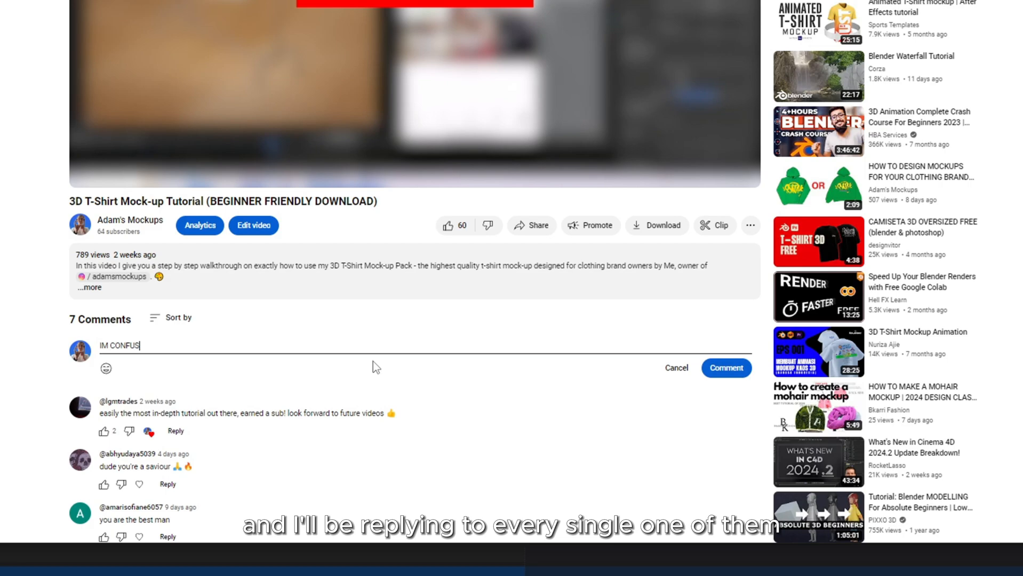